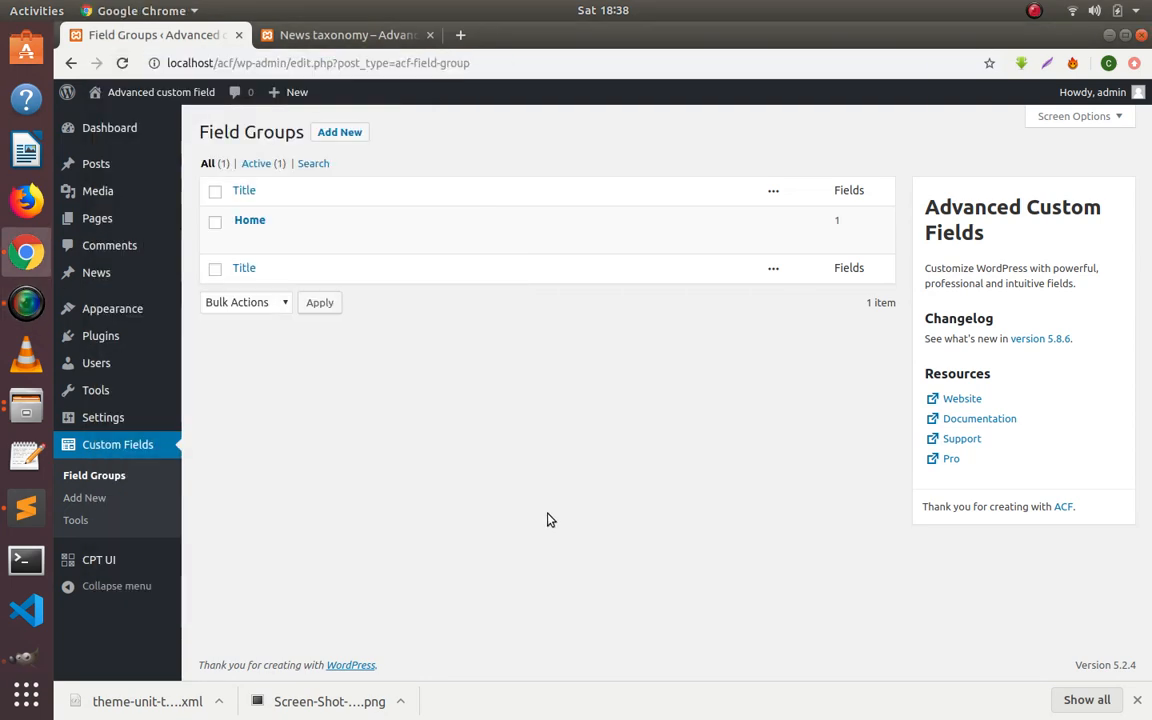
pyautogui.moveTo(4, 348)
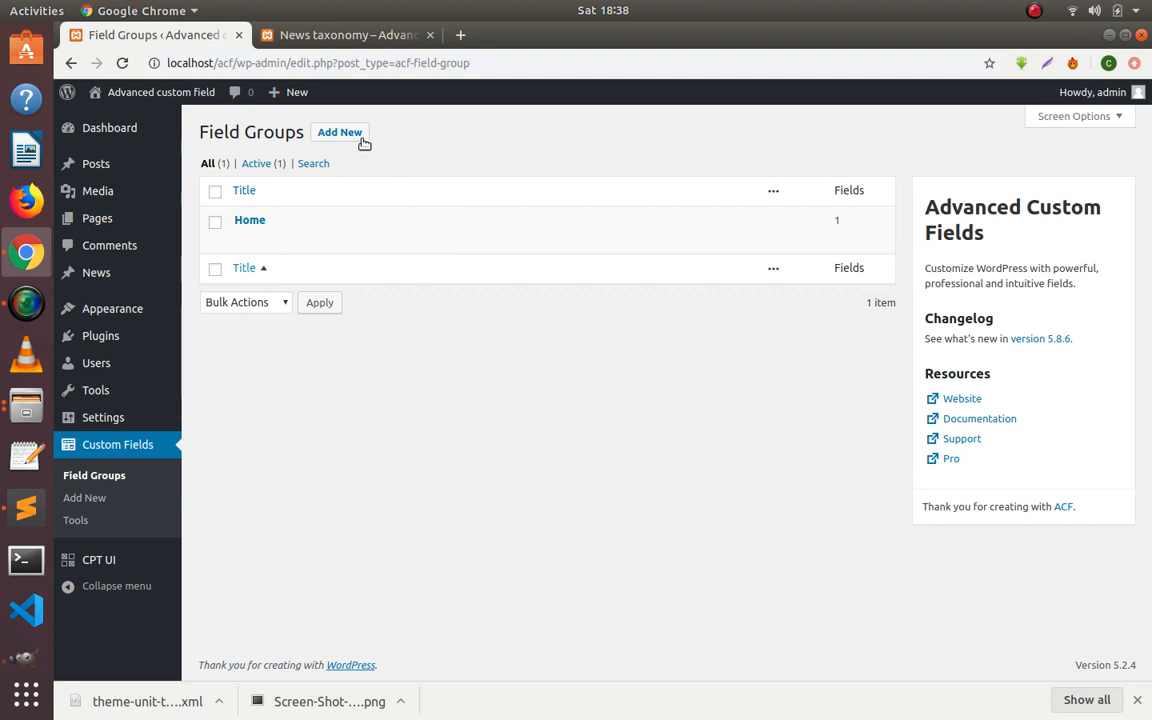
# Review the News taxonomy page and News posts, then return to the ACF field groups list
pyautogui.click(344, 34)
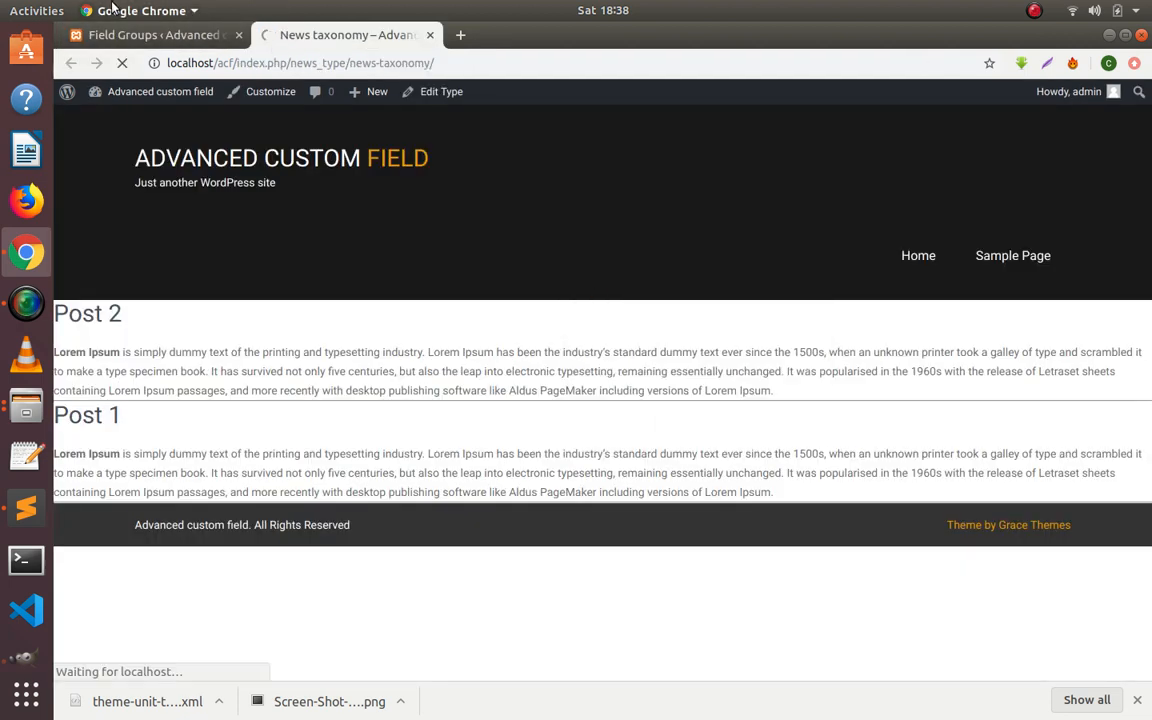
pyautogui.click(156, 36)
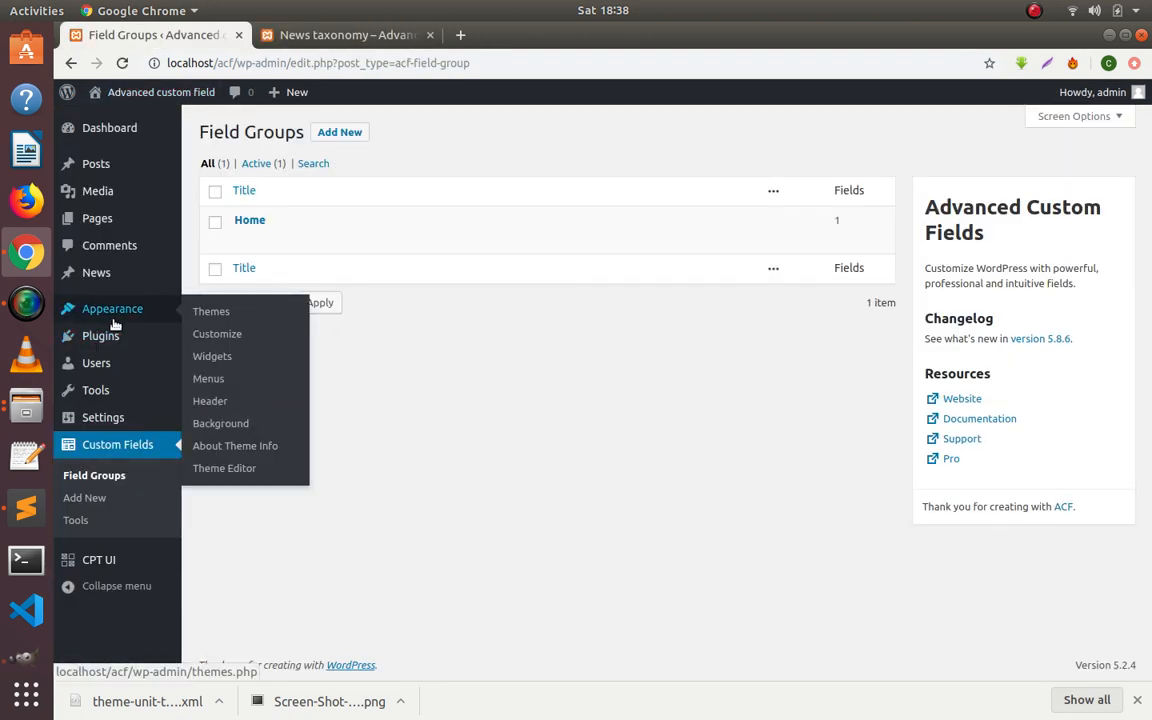
pyautogui.moveTo(84, 498)
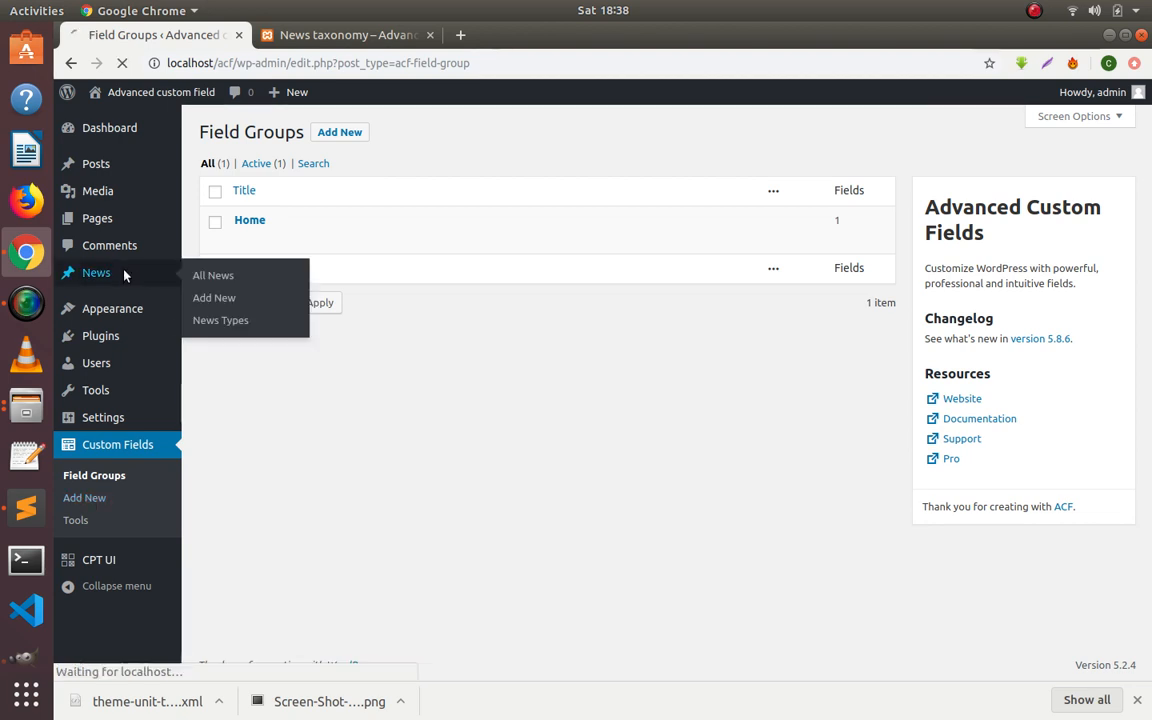
pyautogui.click(212, 276)
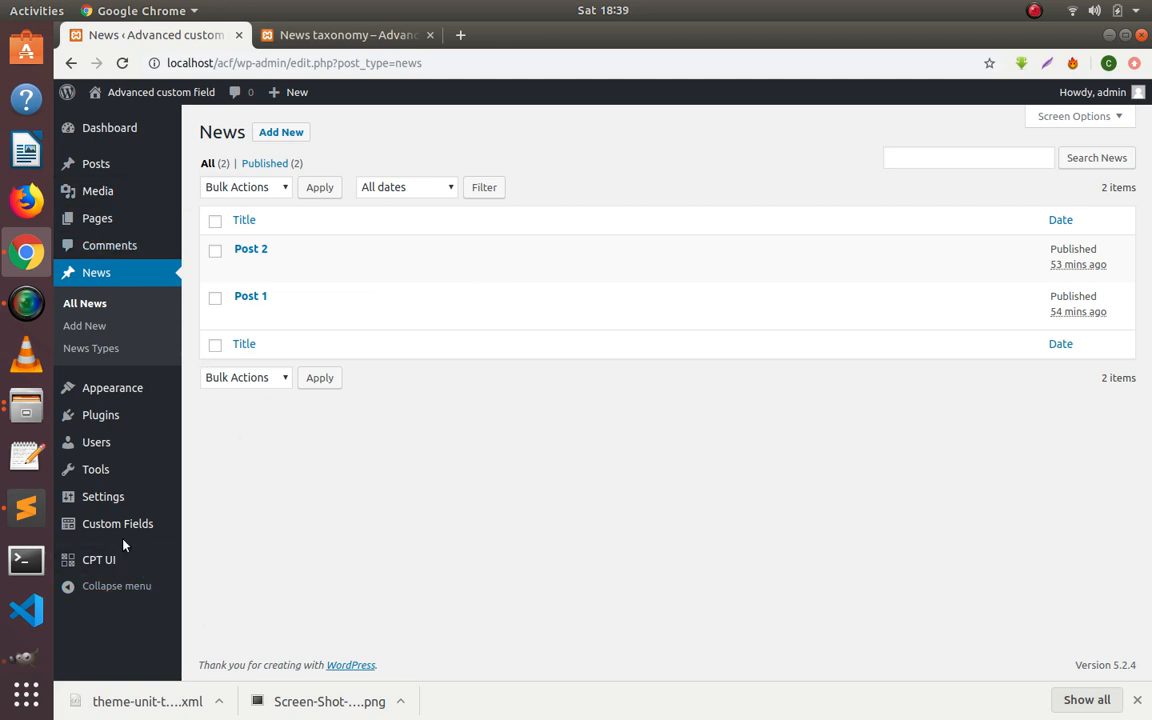
pyautogui.click(116, 524)
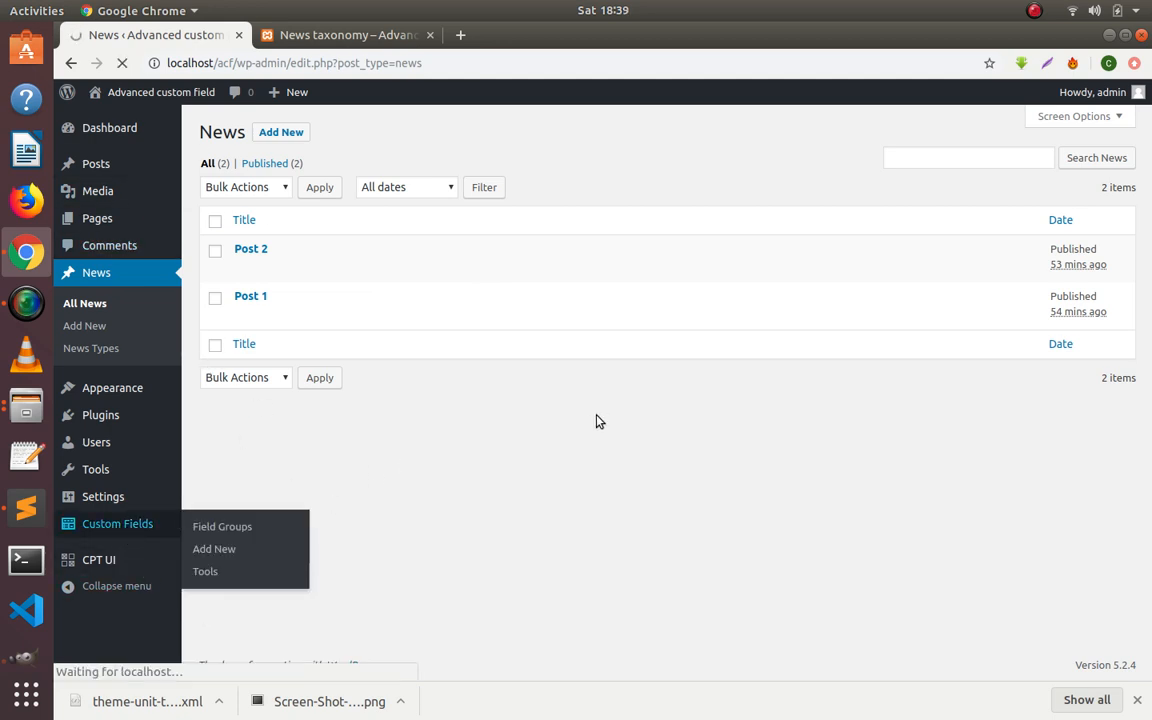
pyautogui.click(222, 526)
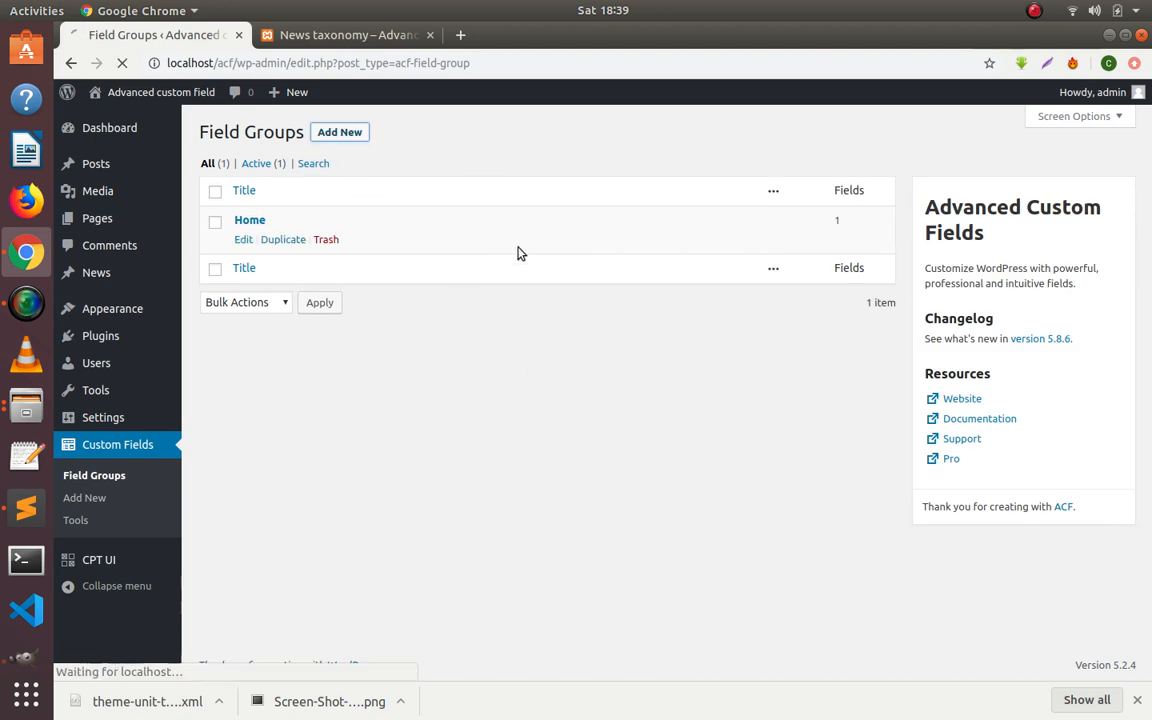
# Start a new field group titled News and add a first field labelled Url
pyautogui.click(340, 132)
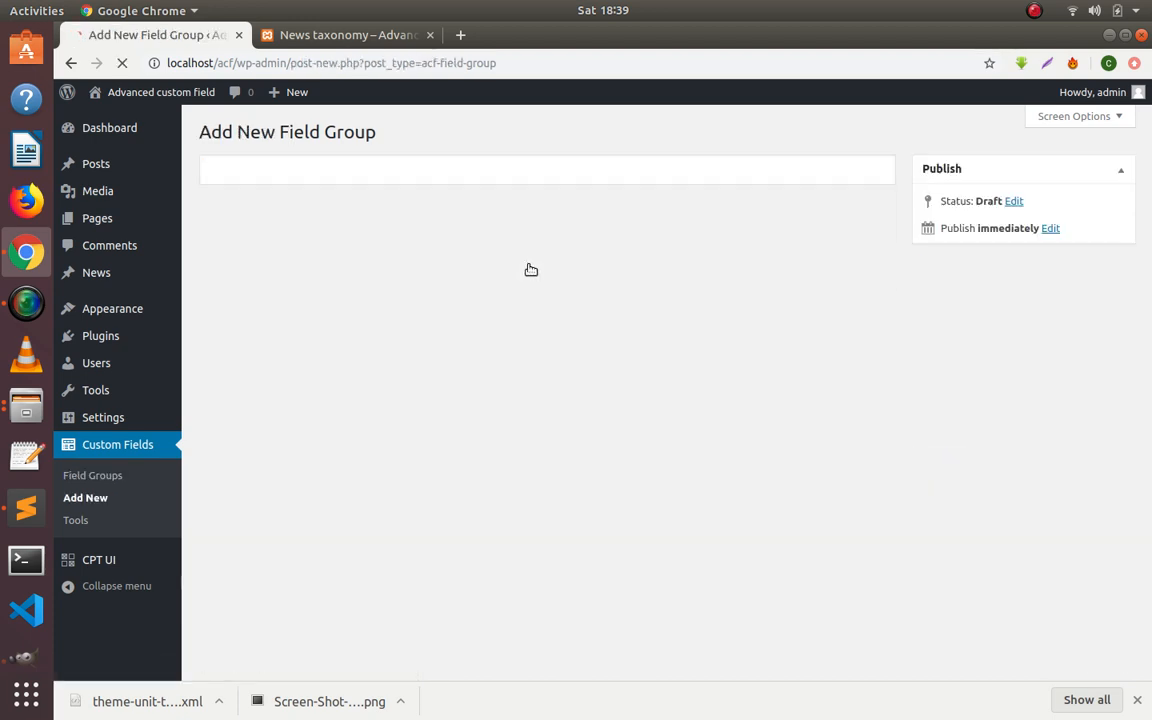
pyautogui.write('N')
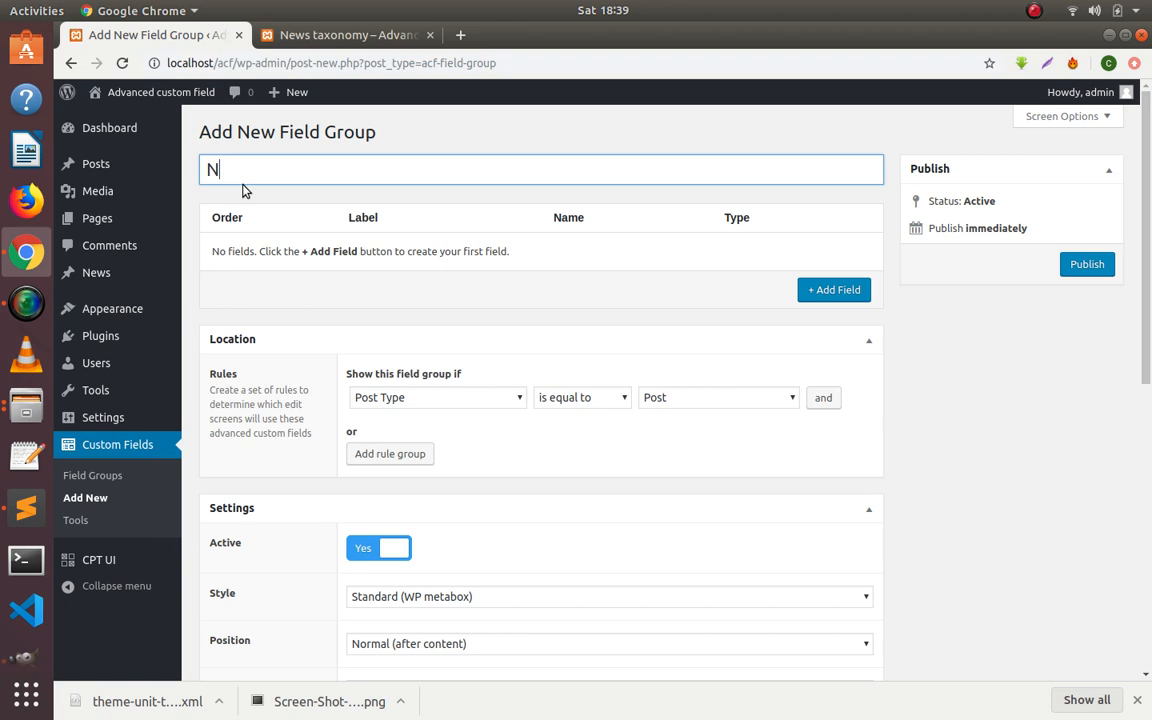
pyautogui.write('ews')
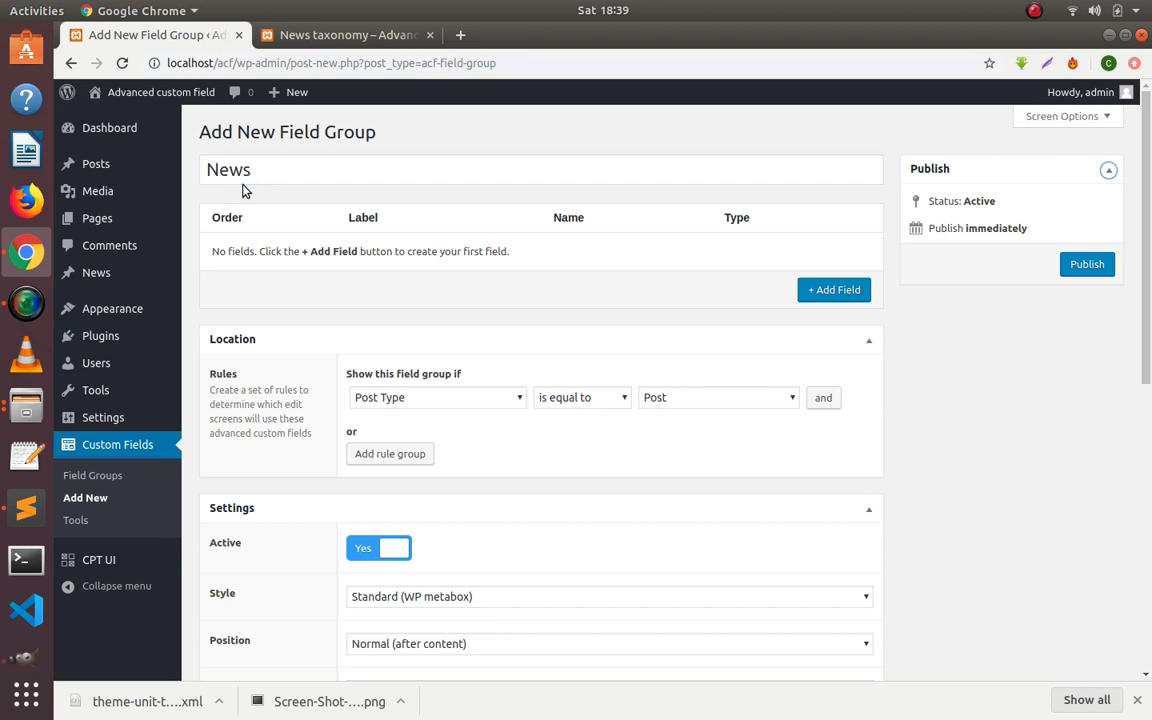
pyautogui.click(832, 288)
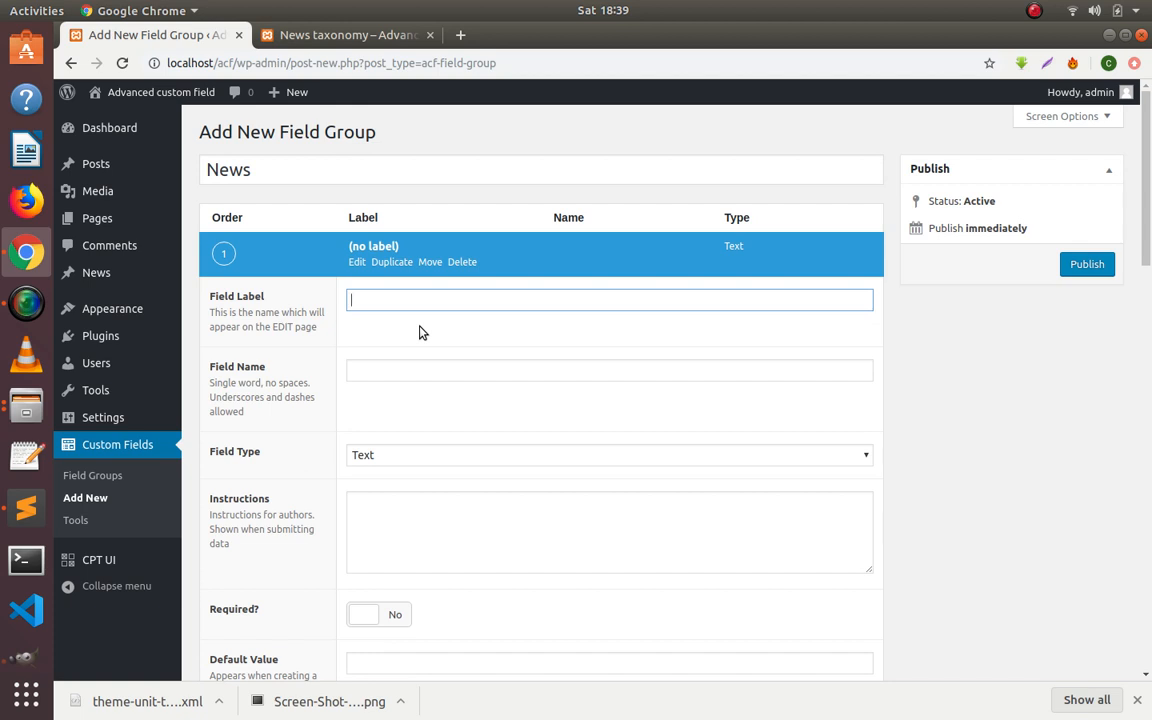
pyautogui.write('Url')
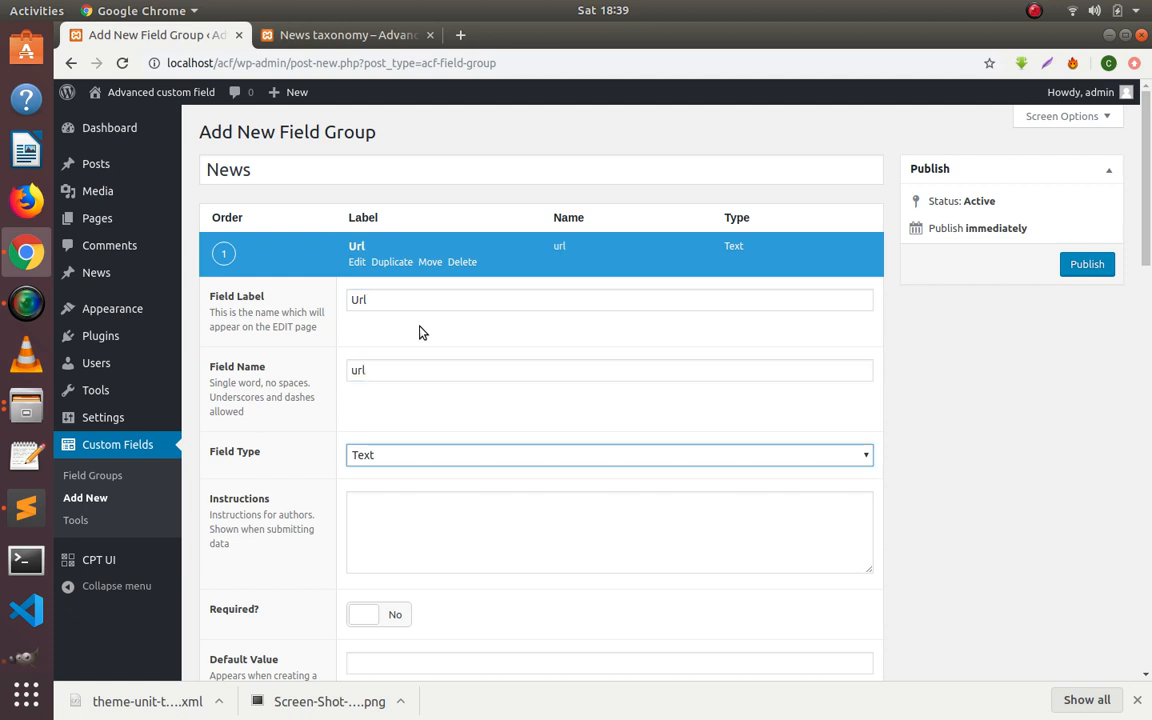
# Set the Url field's type to Url
pyautogui.scroll(-3)
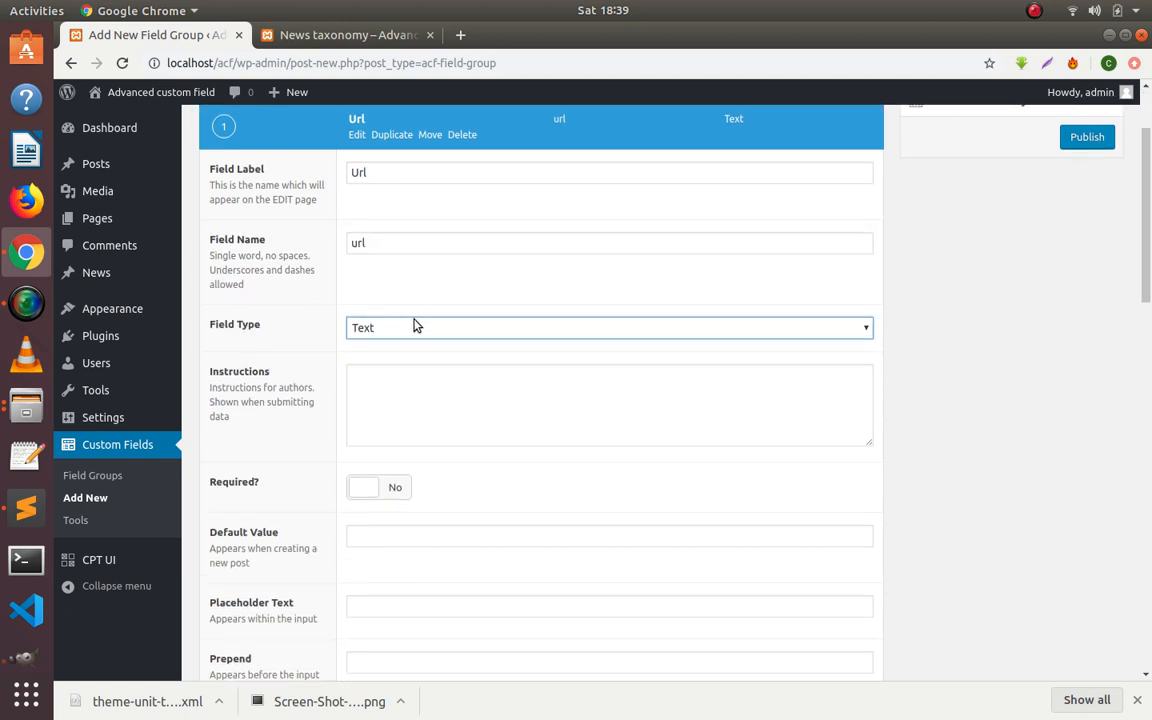
pyautogui.click(608, 328)
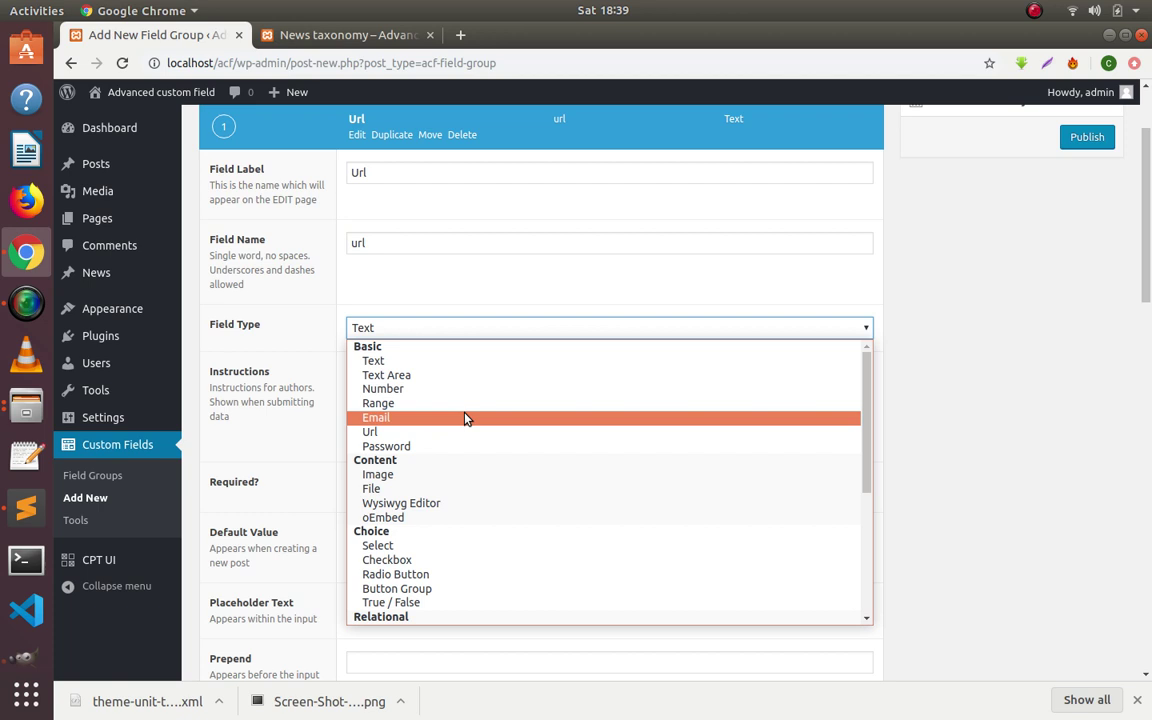
pyautogui.click(372, 432)
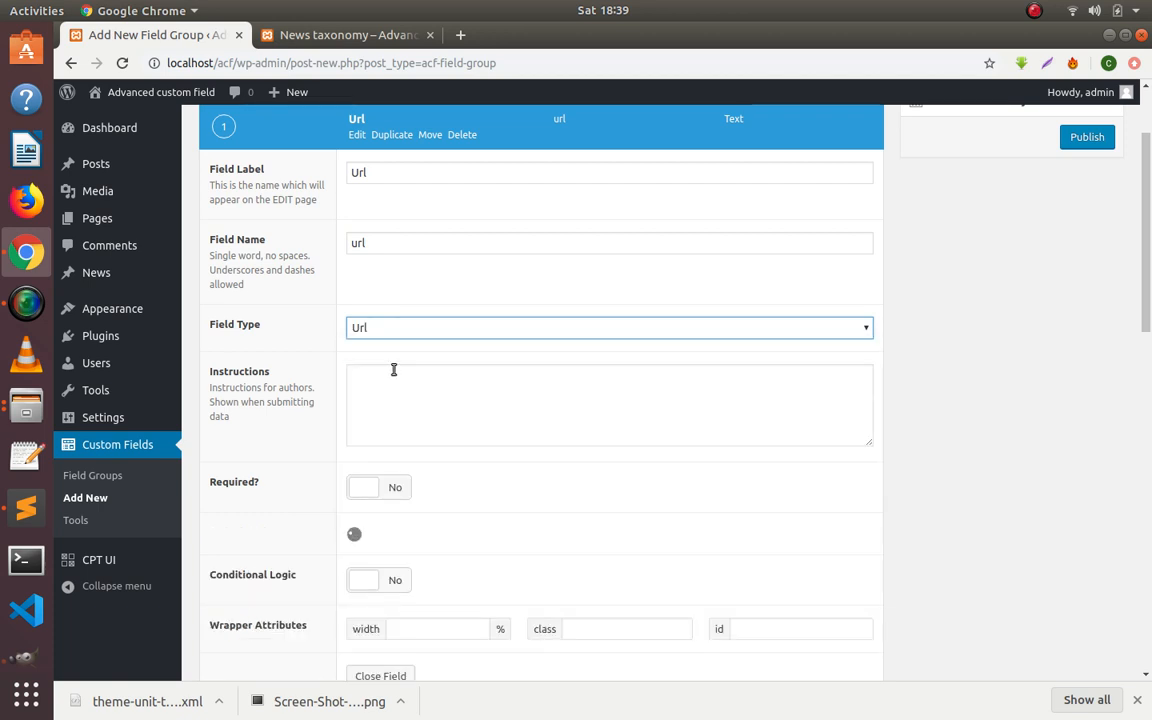
pyautogui.scroll(-3)
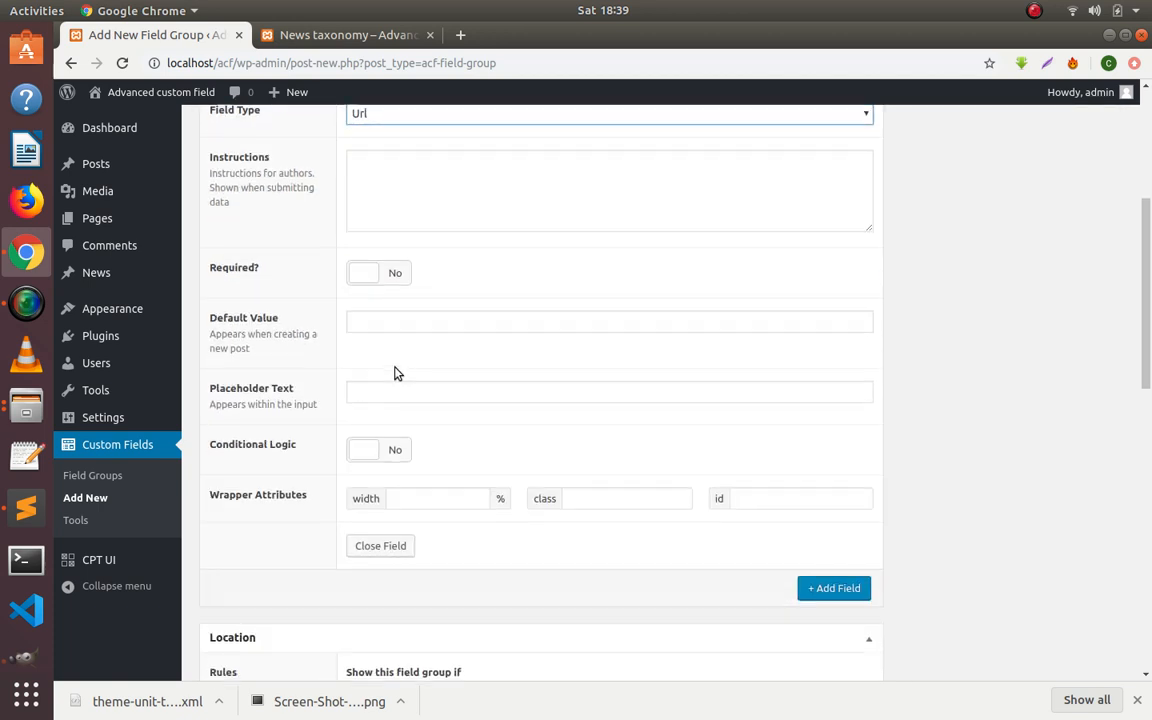
pyautogui.scroll(-3)
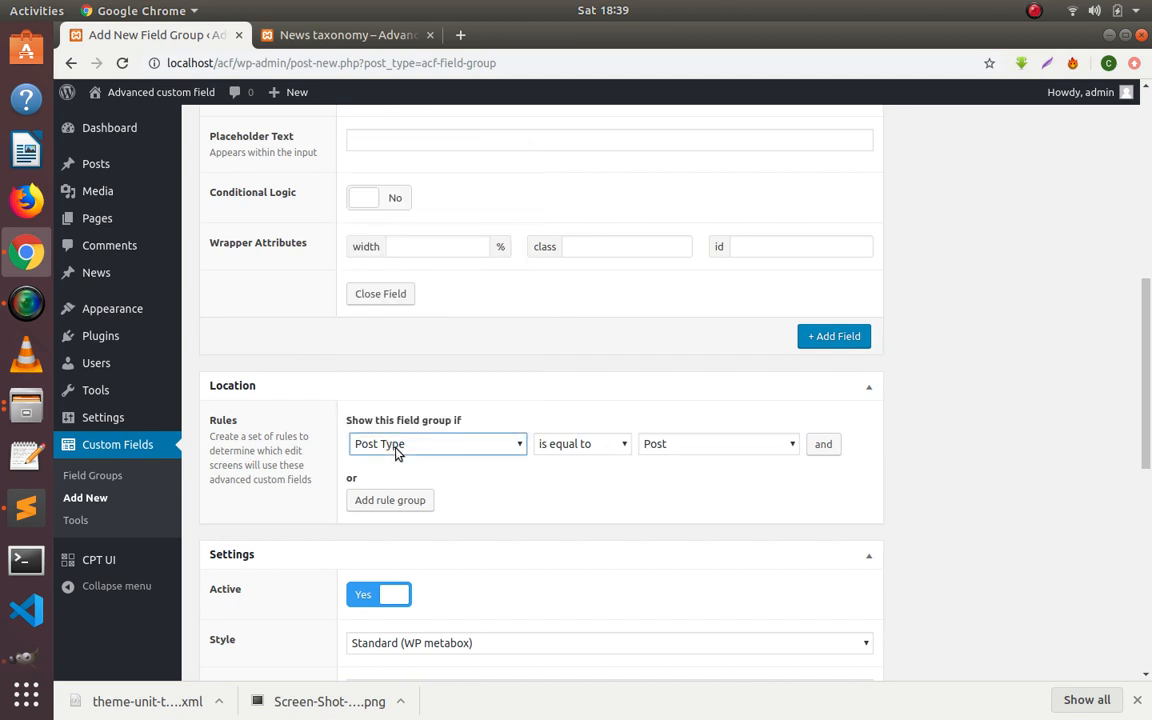
# Set the location rule to Post Type is equal to News
pyautogui.click(436, 444)
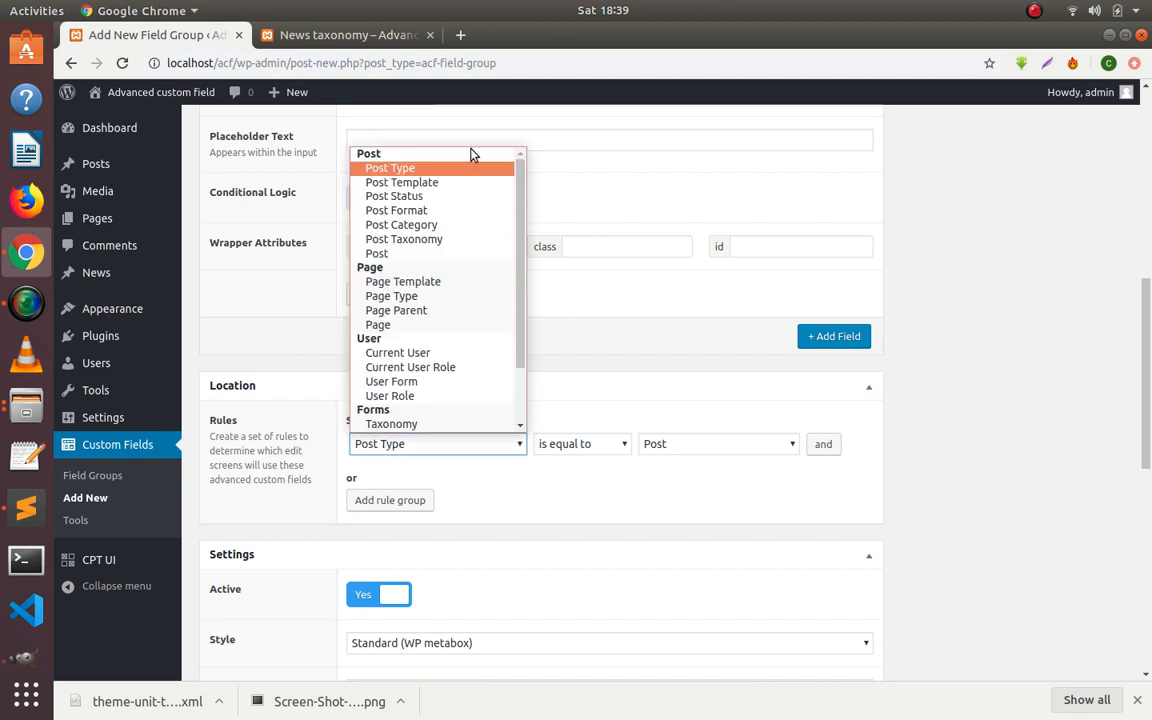
pyautogui.click(390, 168)
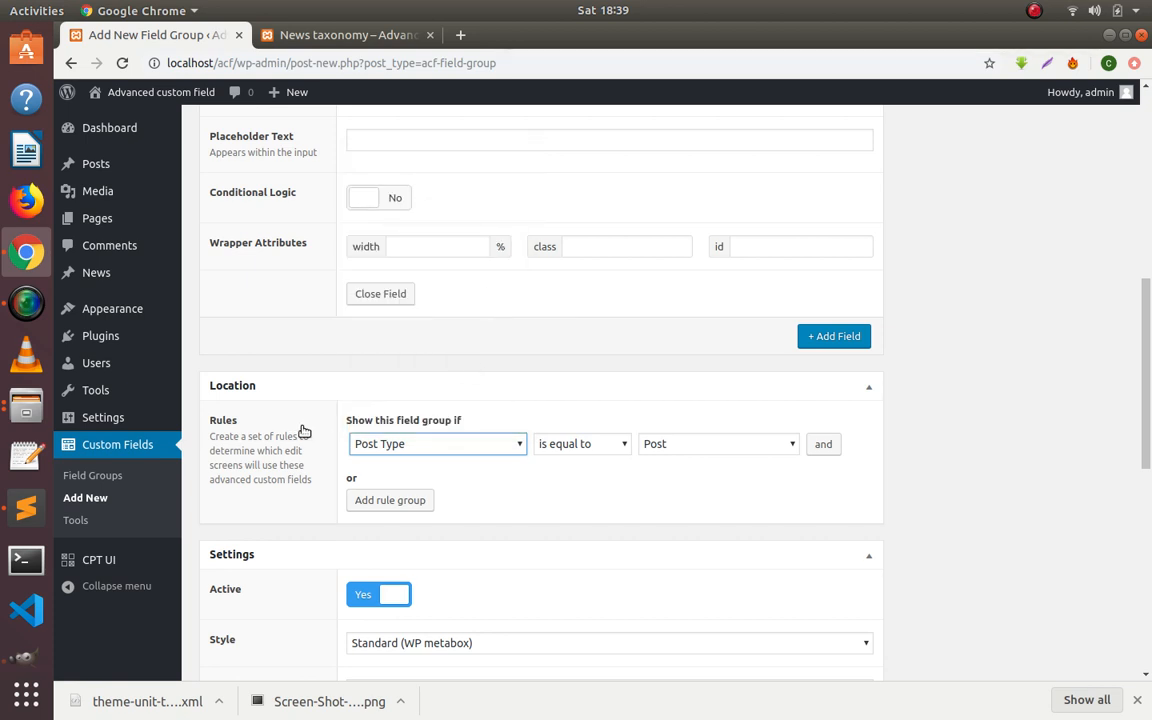
pyautogui.moveTo(120, 272)
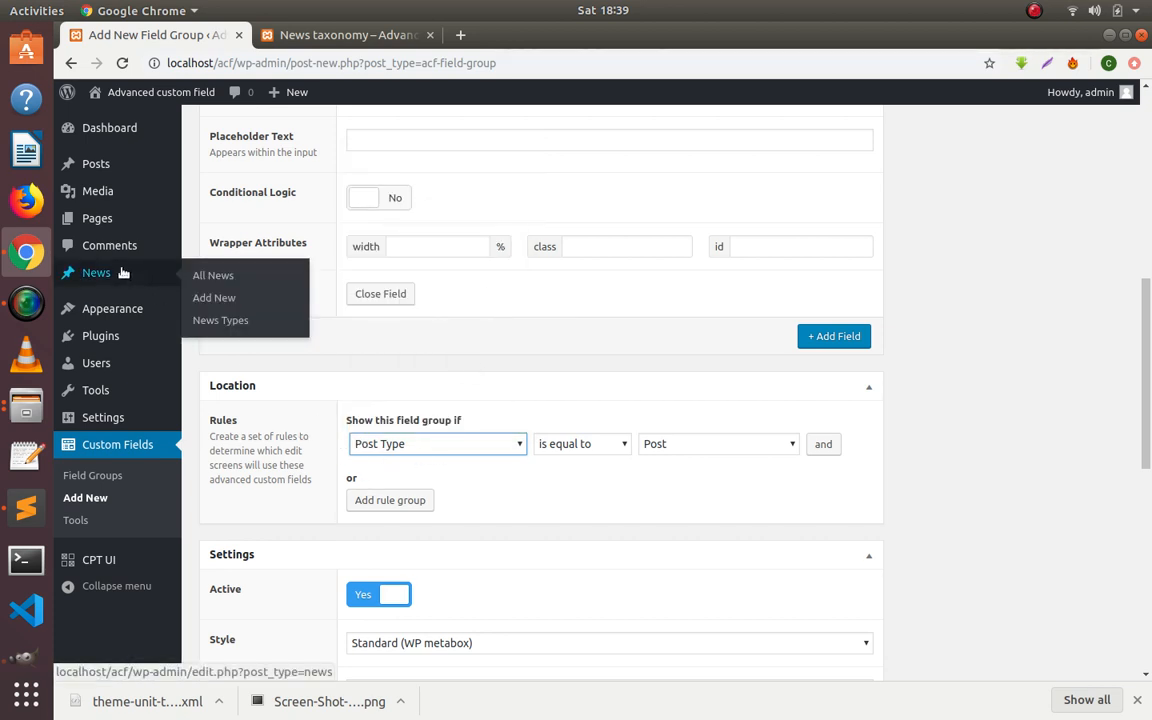
pyautogui.moveTo(424, 366)
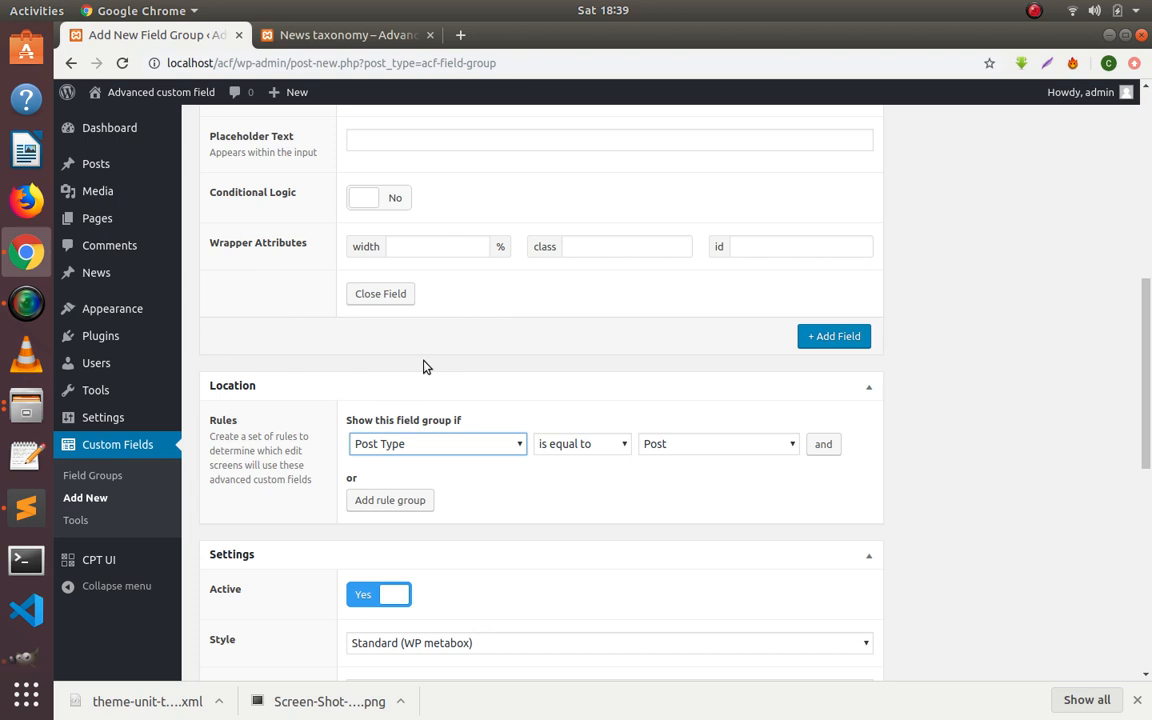
pyautogui.moveTo(700, 452)
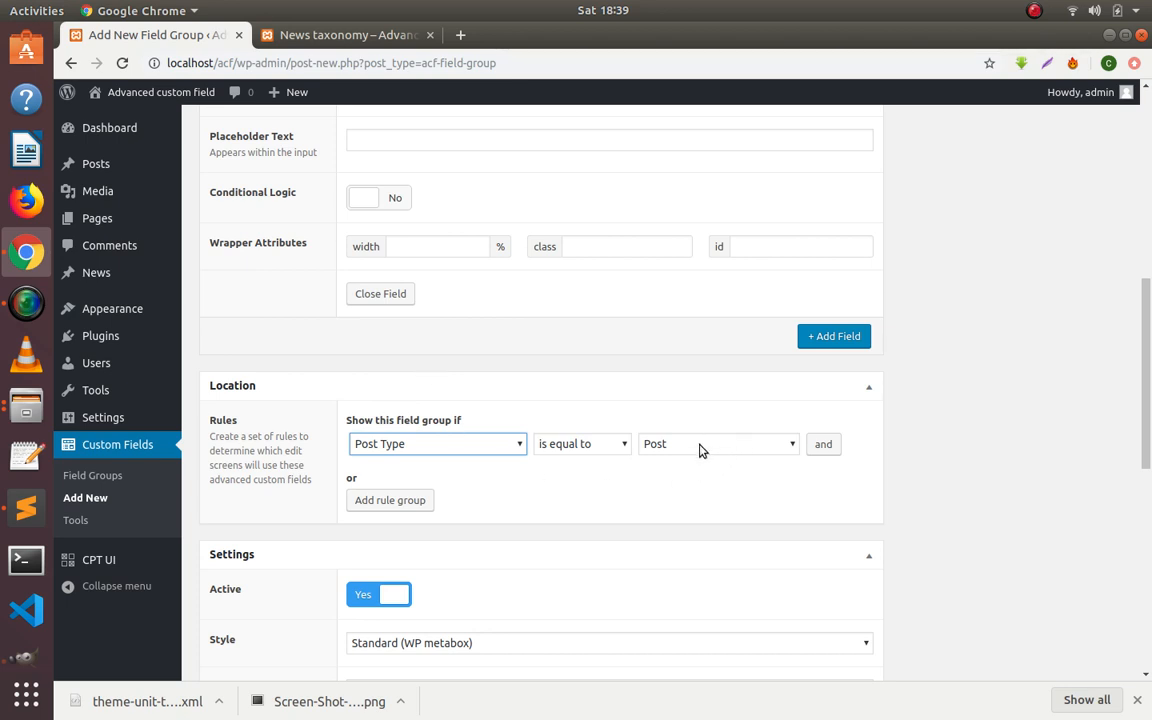
pyautogui.click(716, 444)
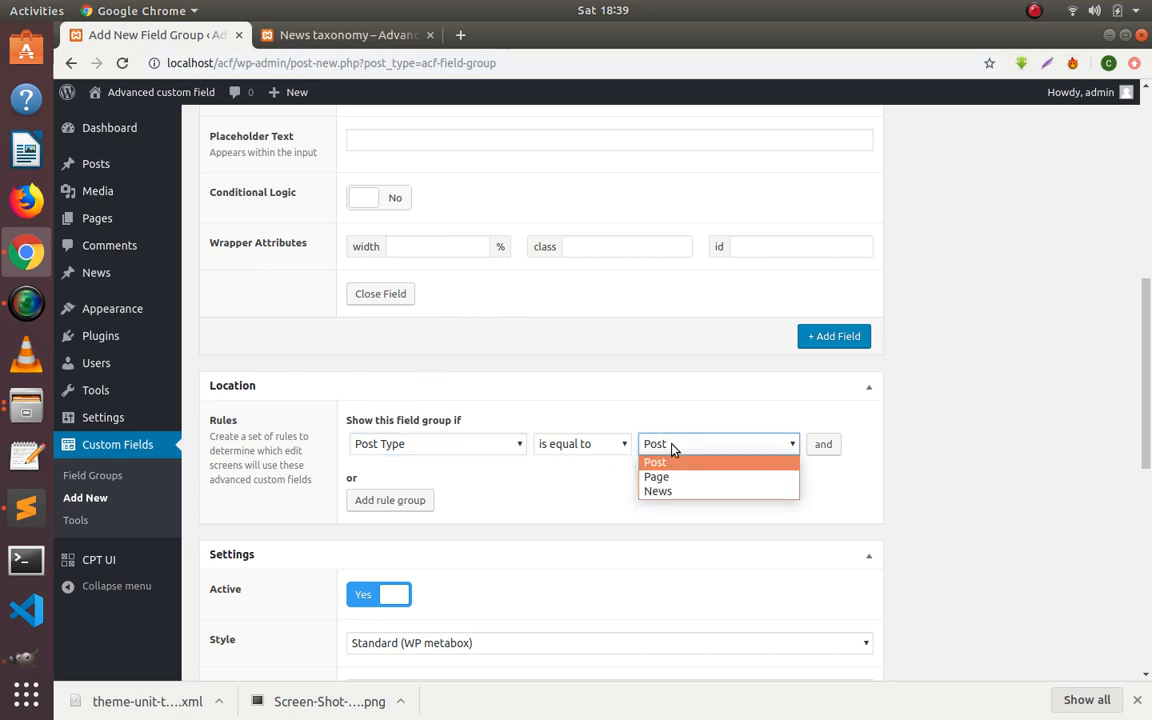
pyautogui.click(658, 492)
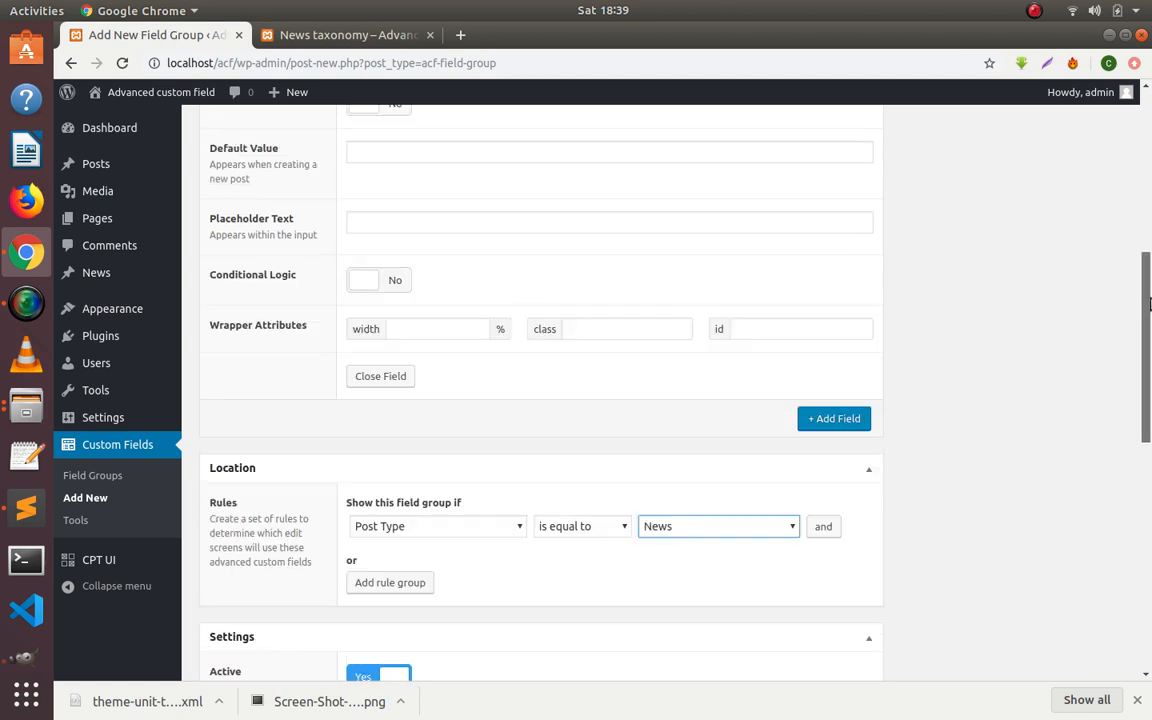
# Publish the News field group
pyautogui.click(1086, 264)
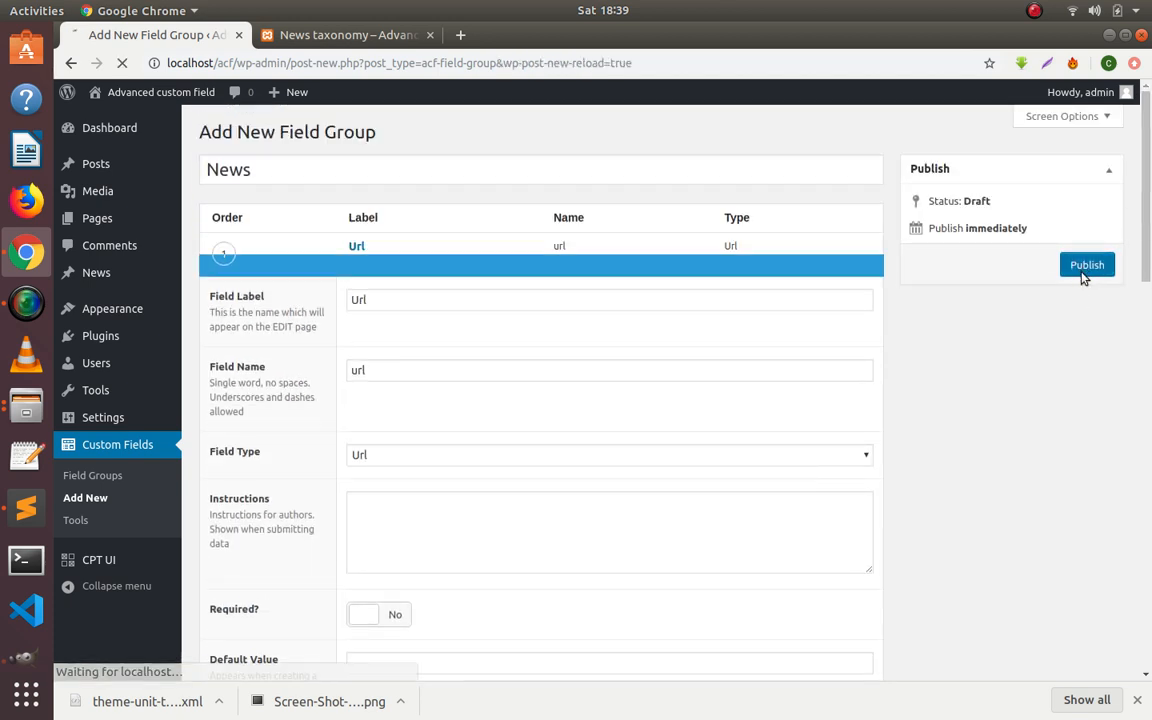
pyautogui.click(1086, 264)
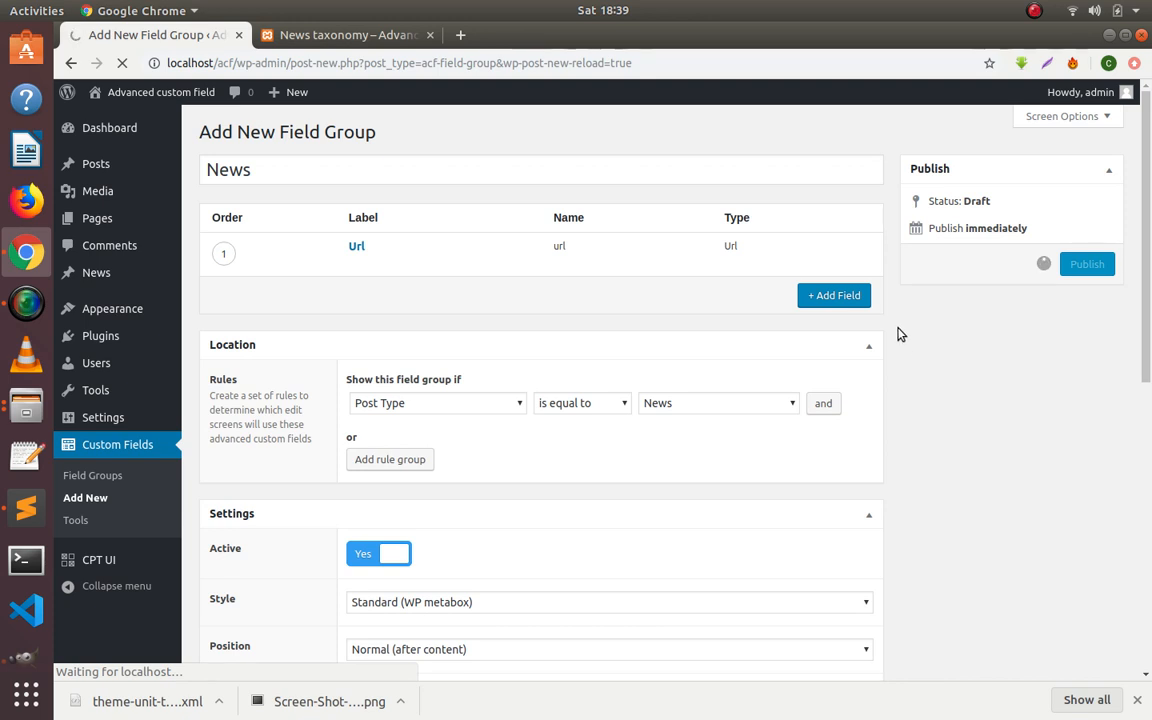
# Confirm the publish and go to the All News posts list
pyautogui.click(1086, 264)
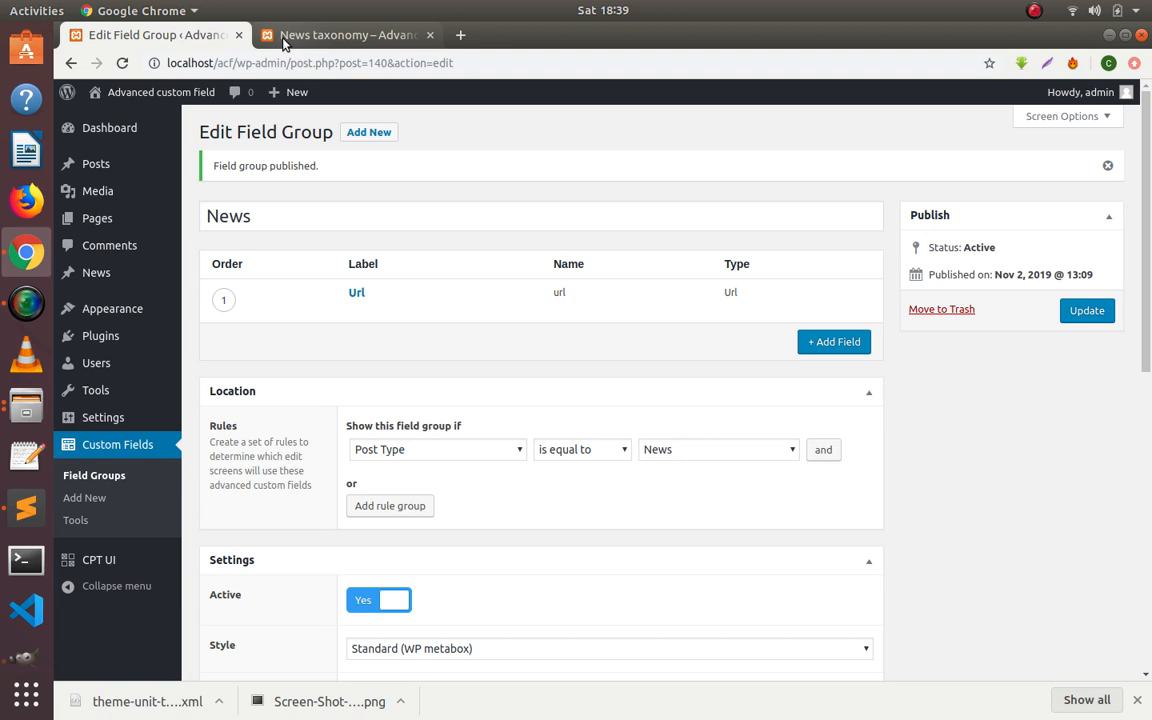
pyautogui.moveTo(284, 40)
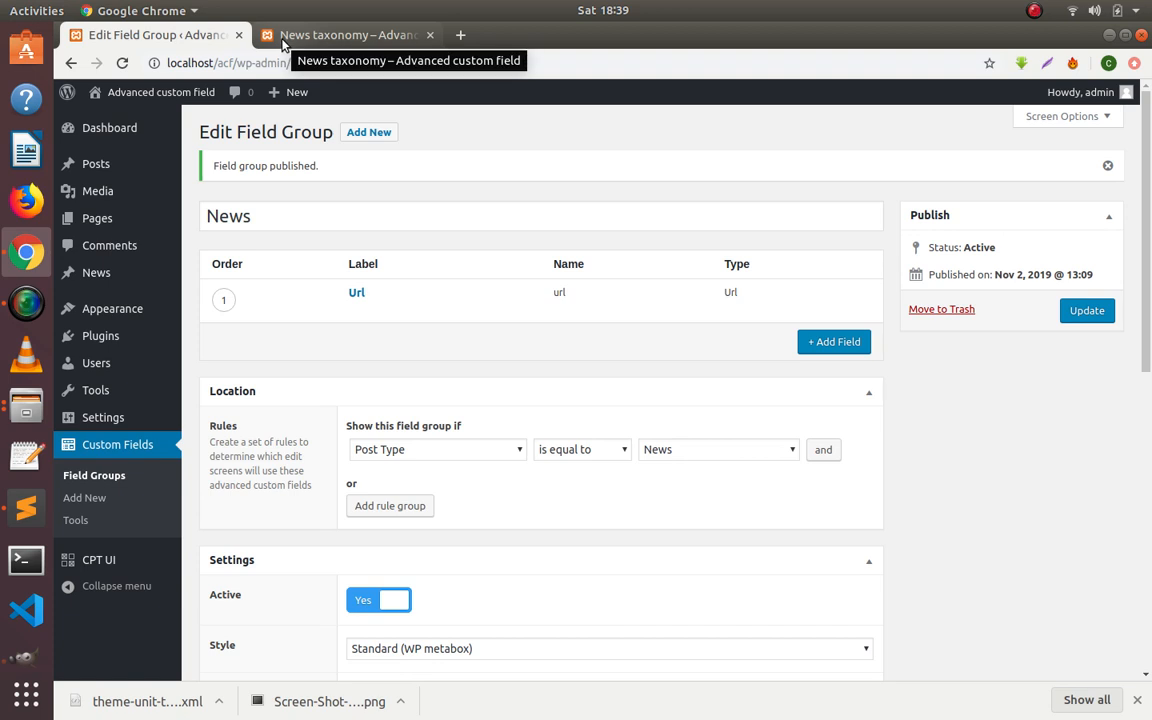
pyautogui.click(96, 272)
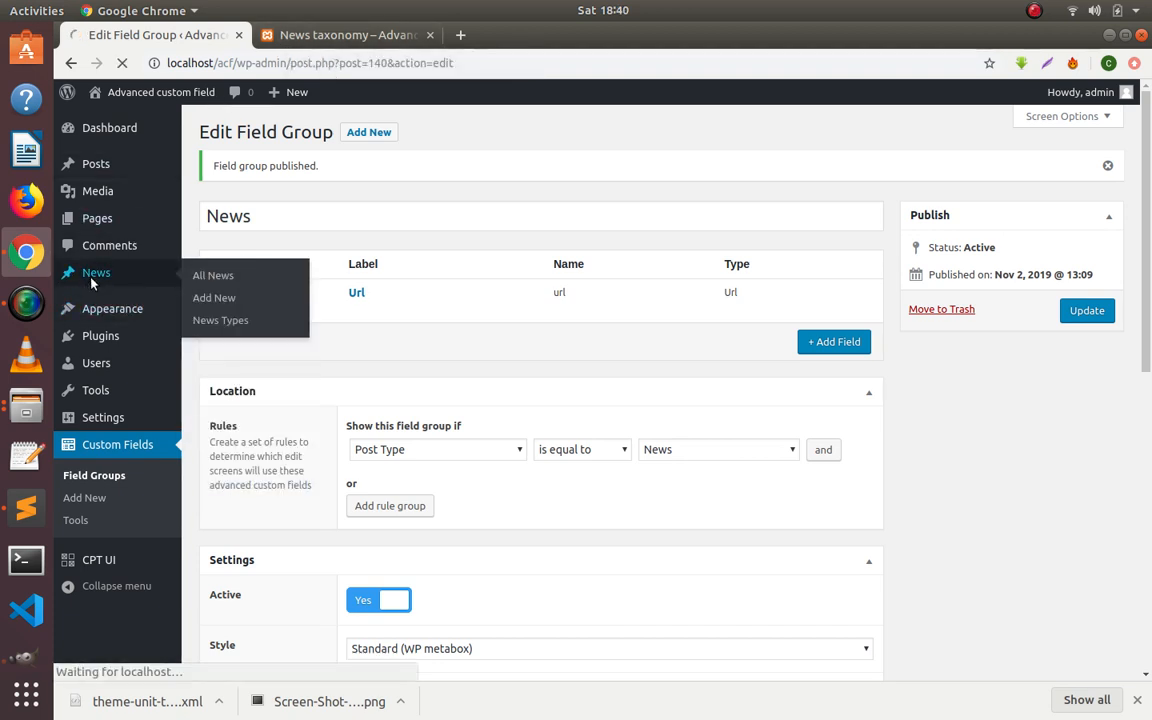
pyautogui.click(212, 276)
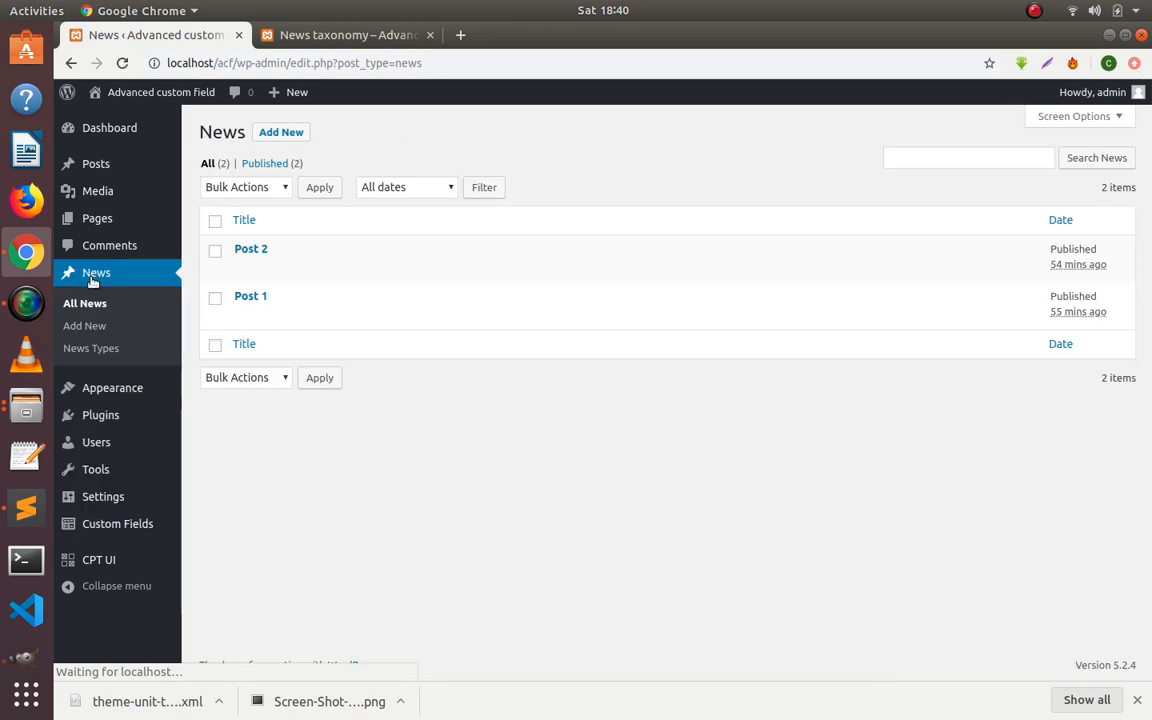
pyautogui.moveTo(252, 248)
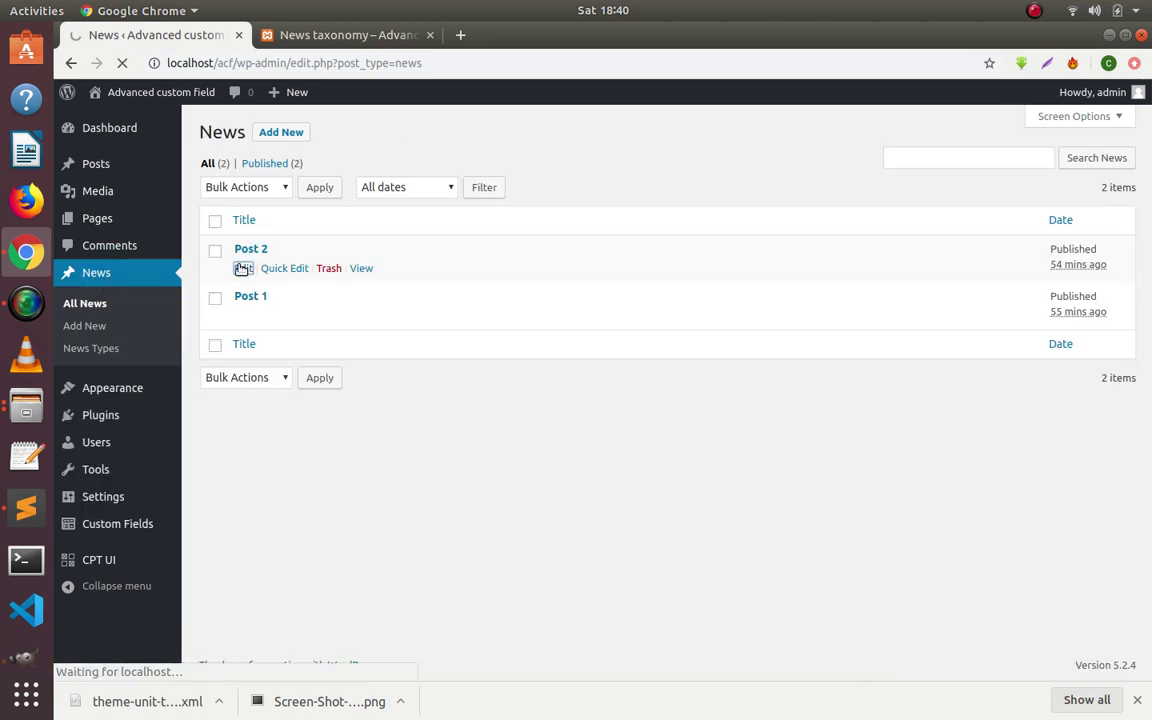
pyautogui.click(250, 248)
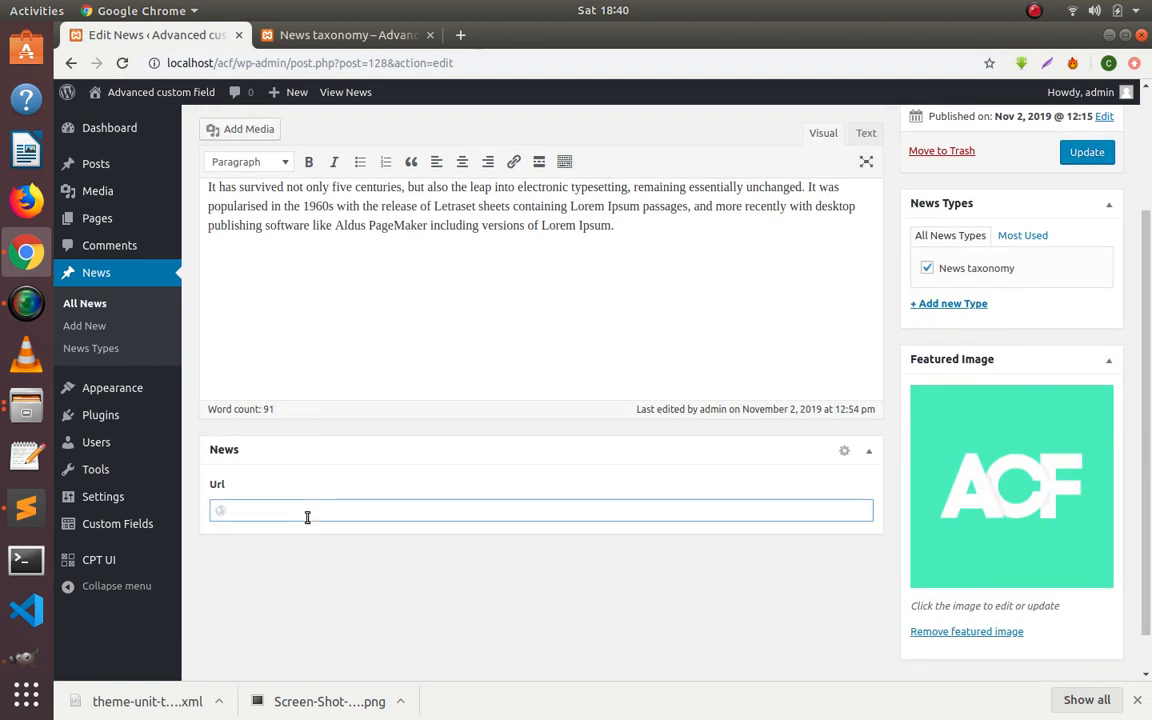
pyautogui.write('https://w')
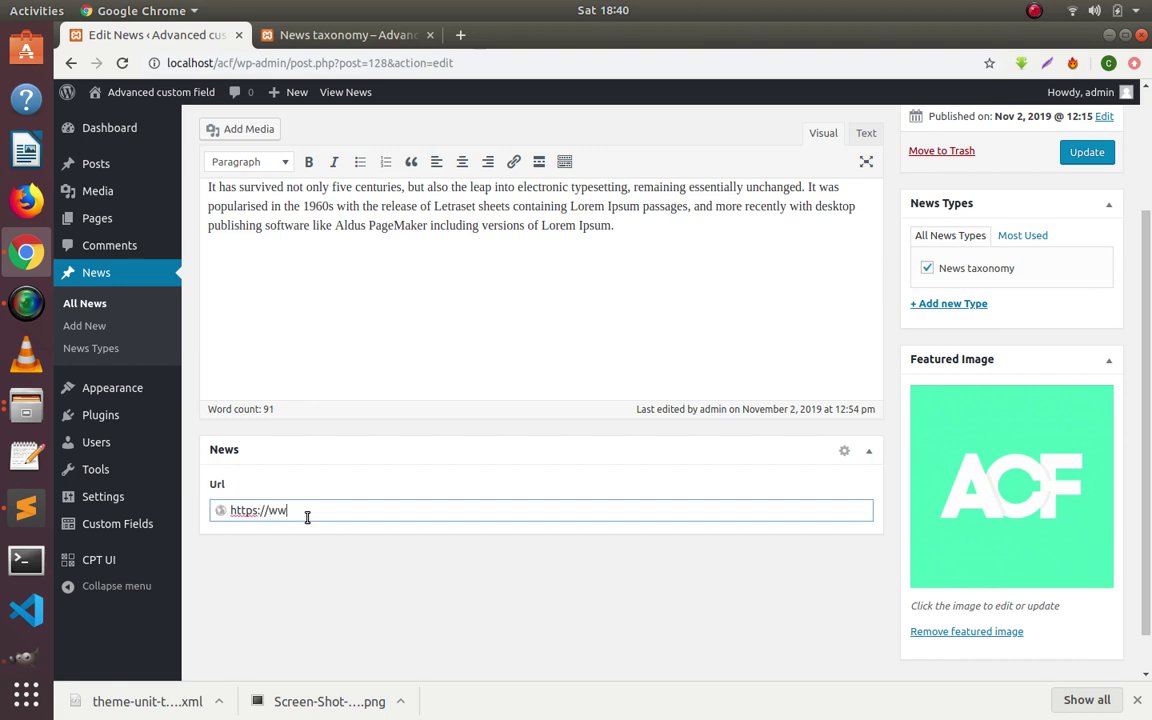
pyautogui.write('w.goog')
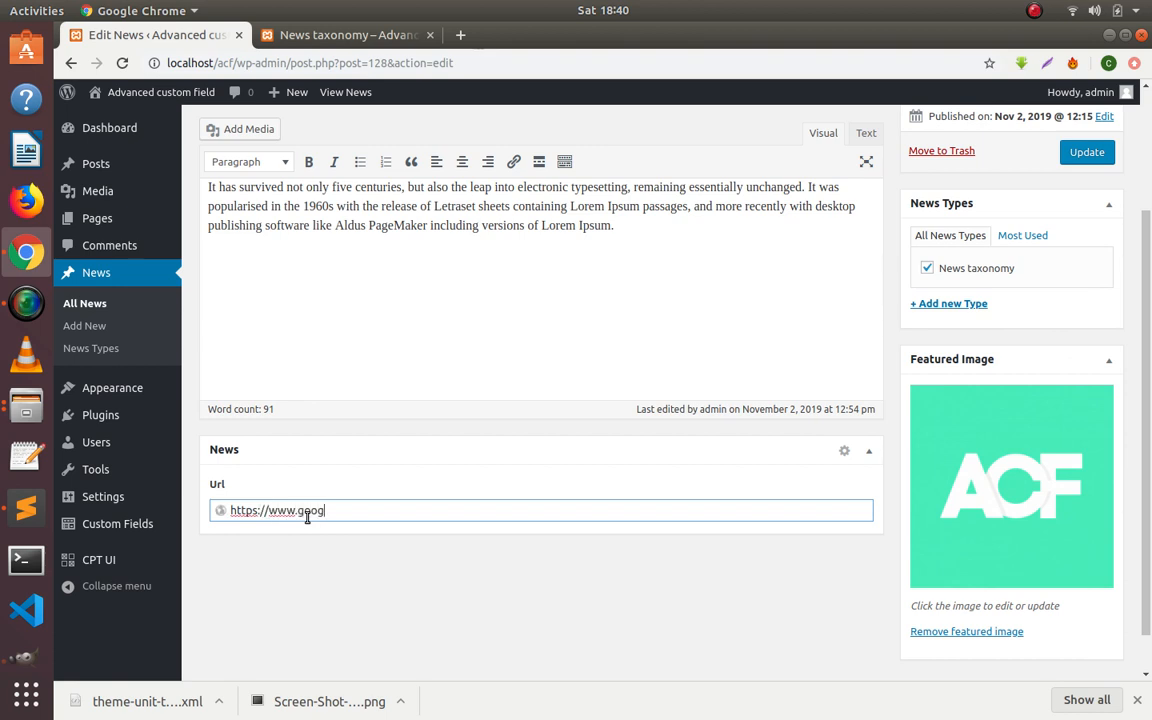
pyautogui.write('le.com')
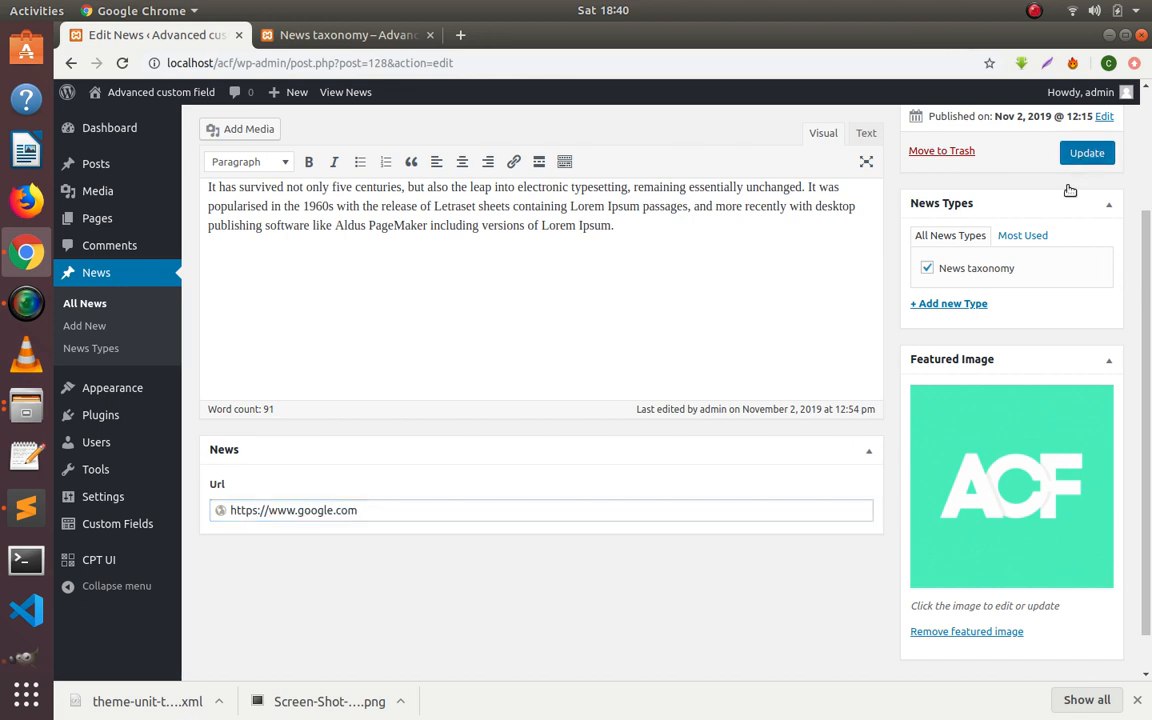
pyautogui.click(1086, 152)
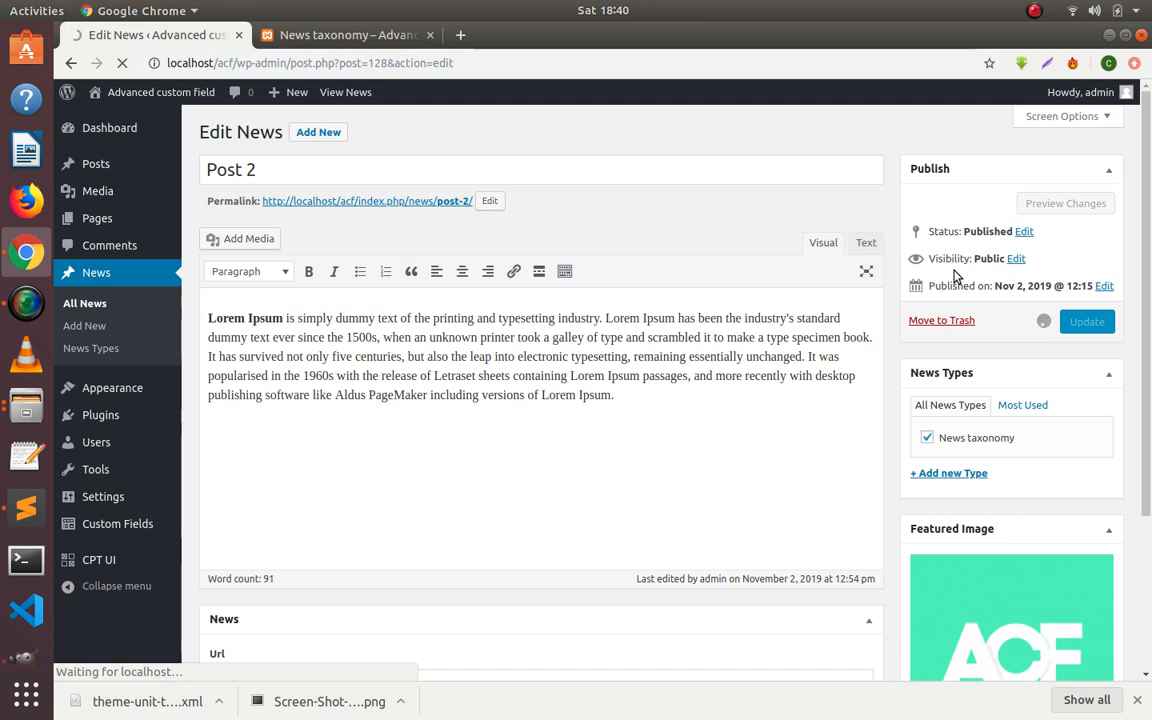
pyautogui.click(1086, 320)
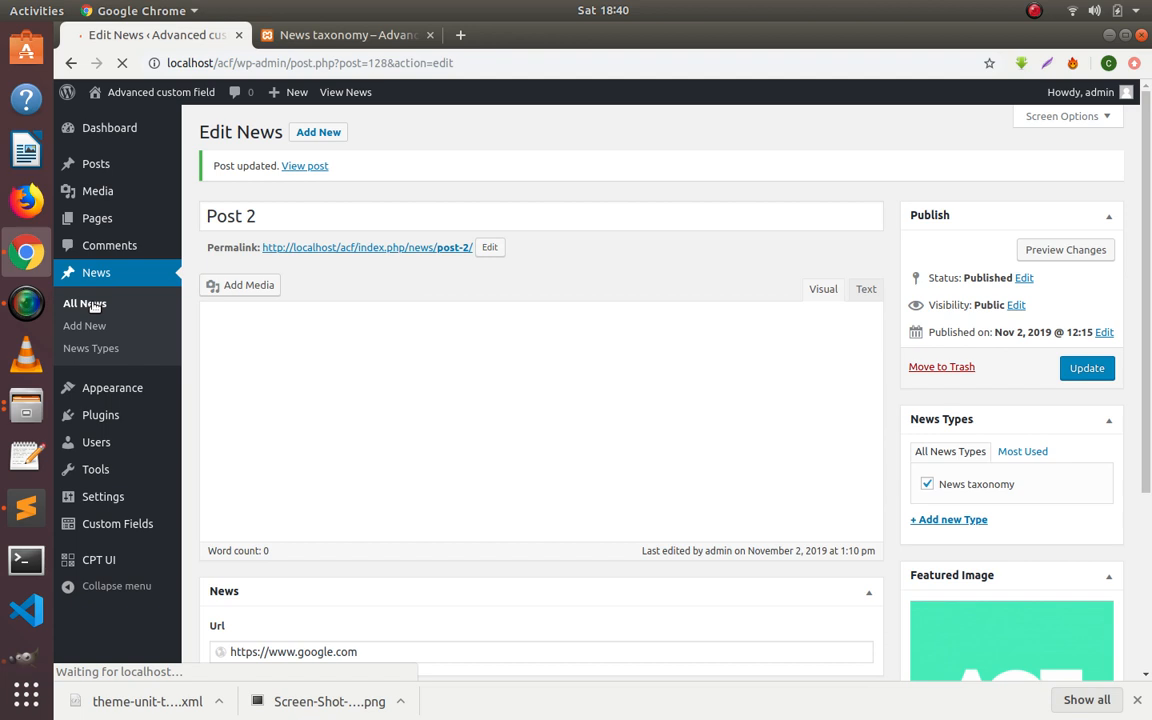
pyautogui.click(84, 304)
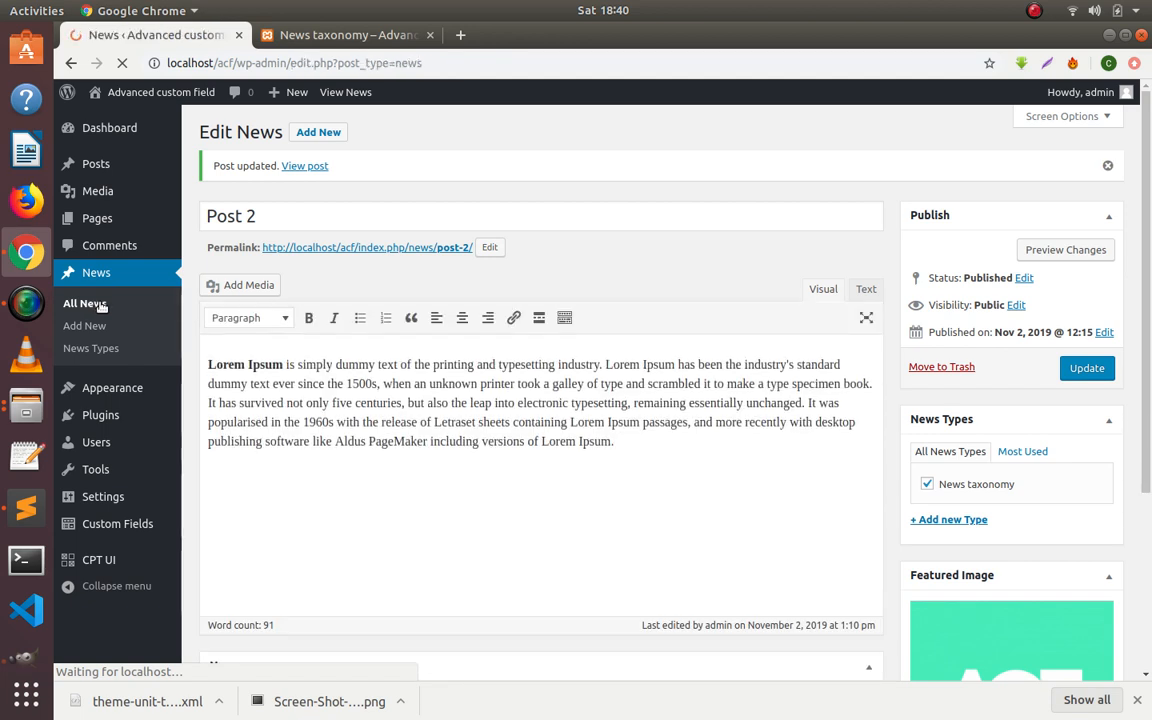
pyautogui.click(84, 304)
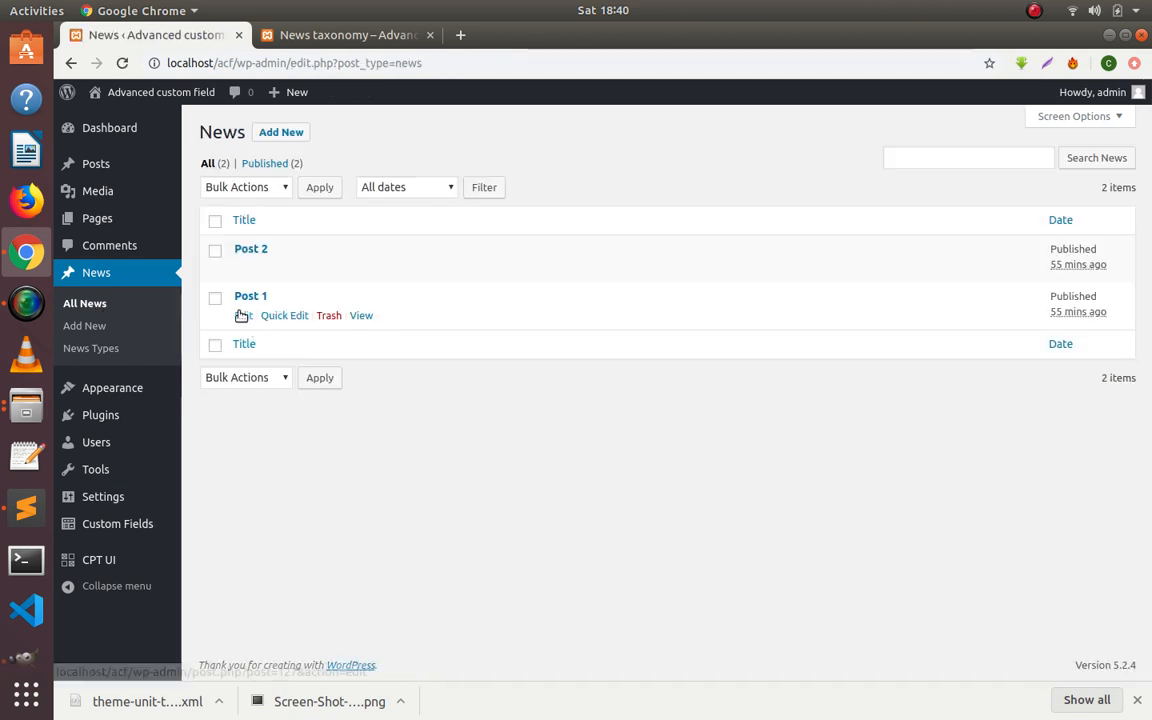
pyautogui.click(244, 316)
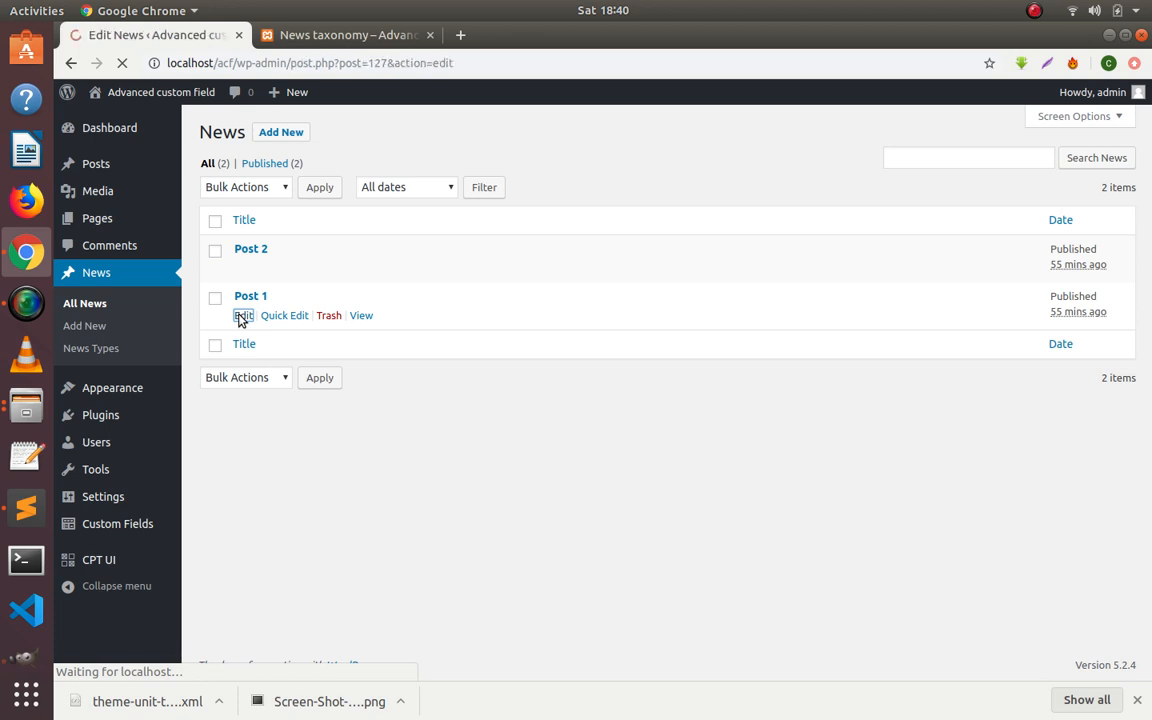
pyautogui.click(242, 316)
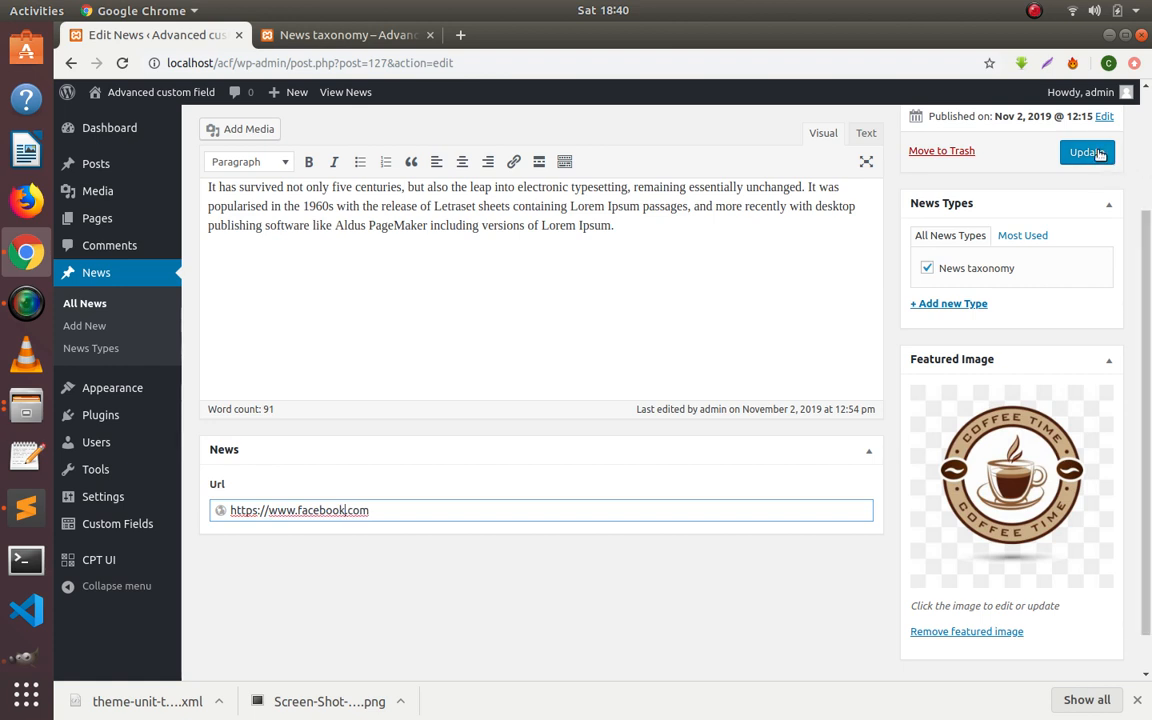
pyautogui.click(1088, 152)
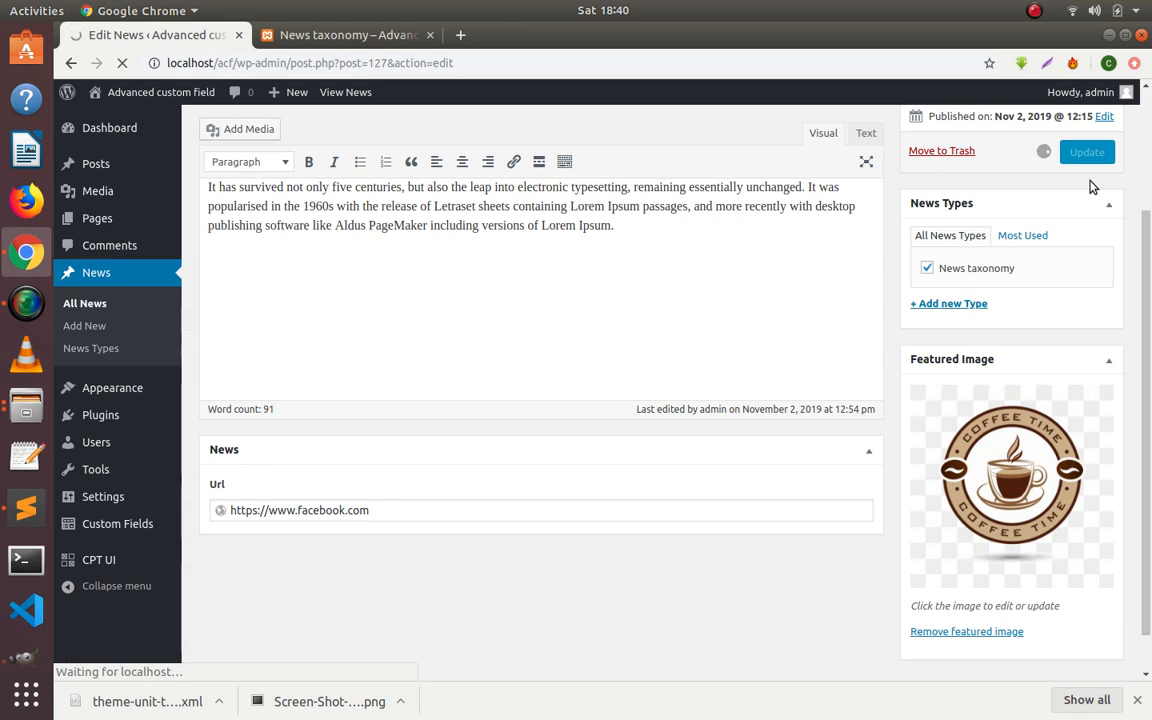
pyautogui.click(1100, 152)
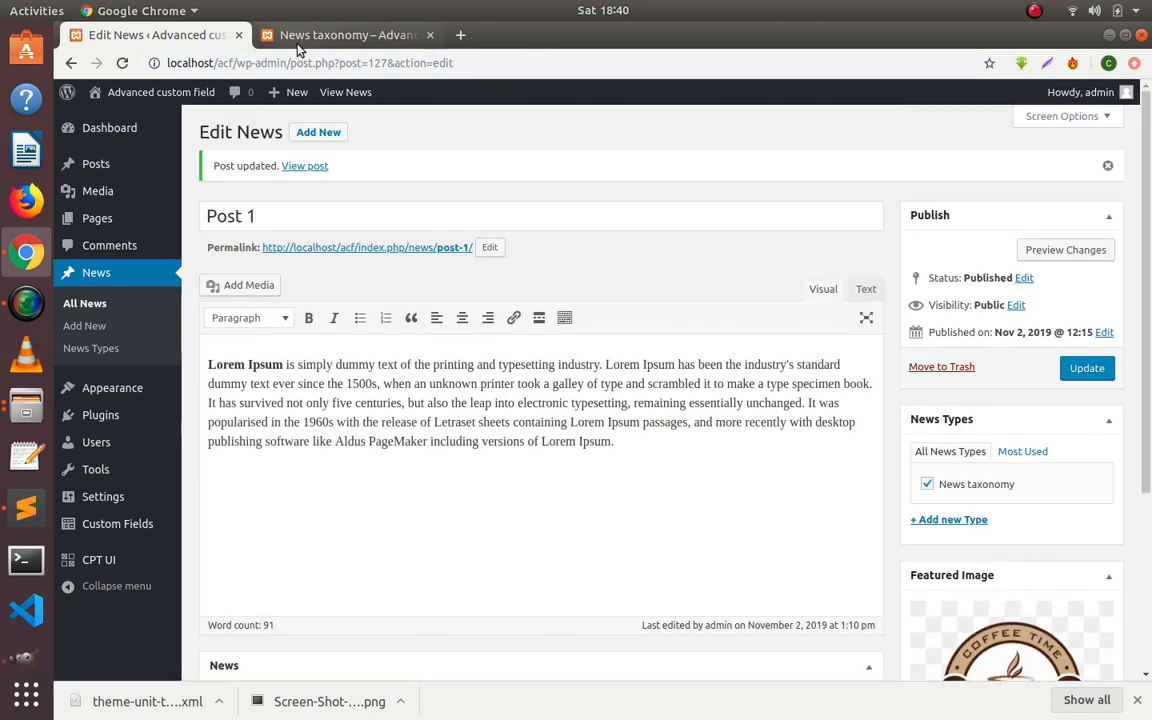
pyautogui.moveTo(20, 504)
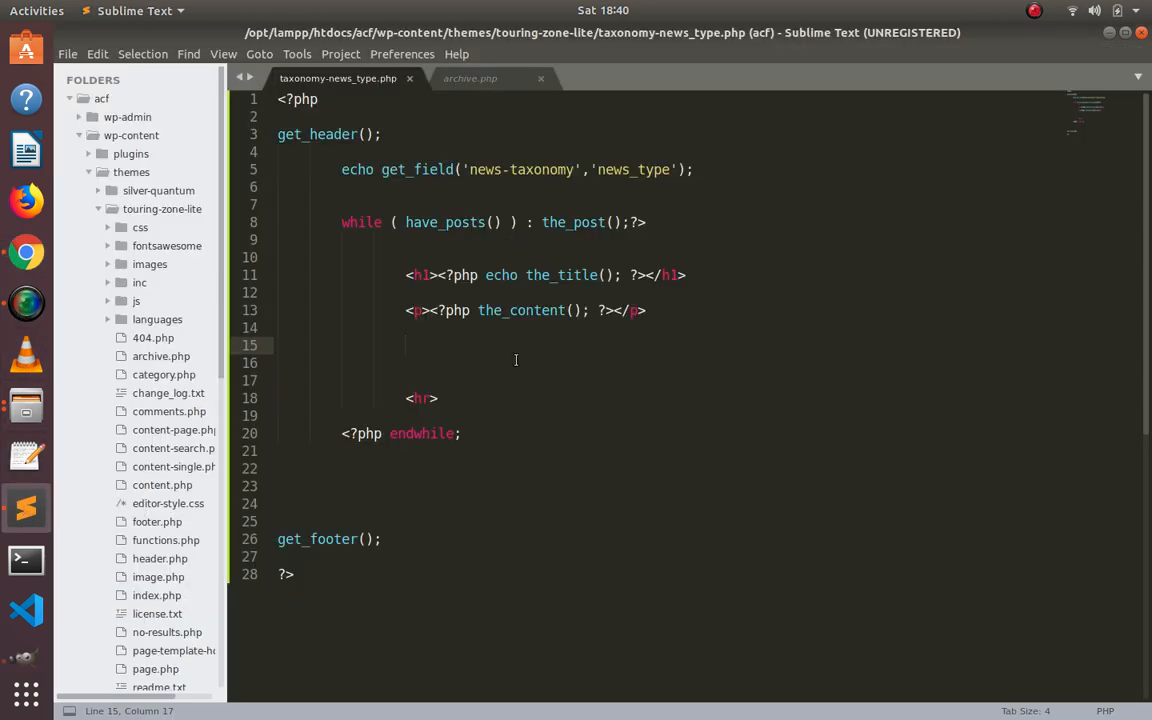
# Tidy the loop in taxonomy-news_type.php, check the News taxonomy archive in the browser, and return to the template
pyautogui.moveTo(404, 344); pyautogui.dragTo(436, 398)
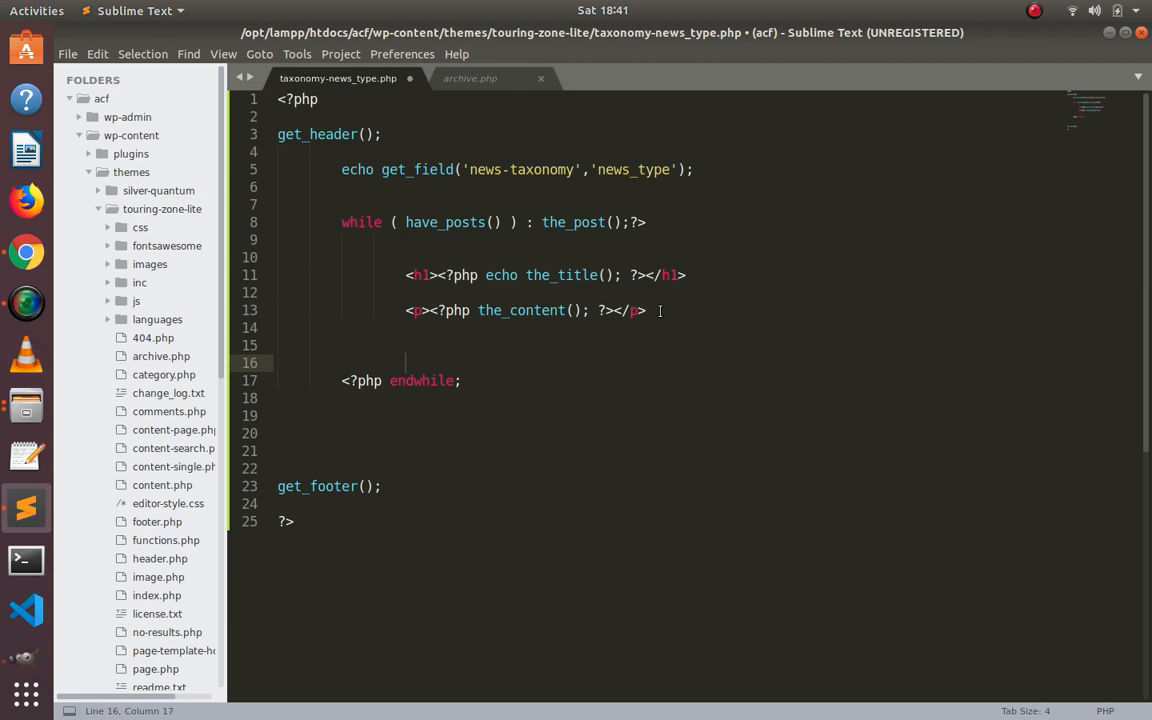
pyautogui.press('ctrl+s')
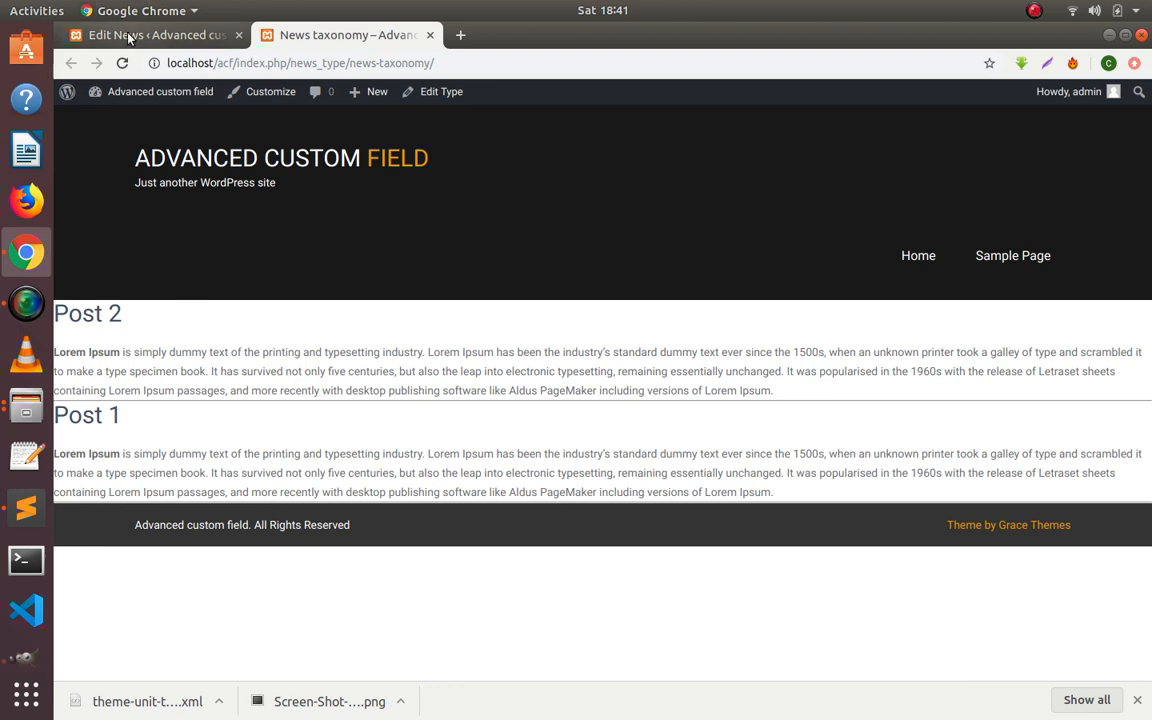
pyautogui.click(130, 34)
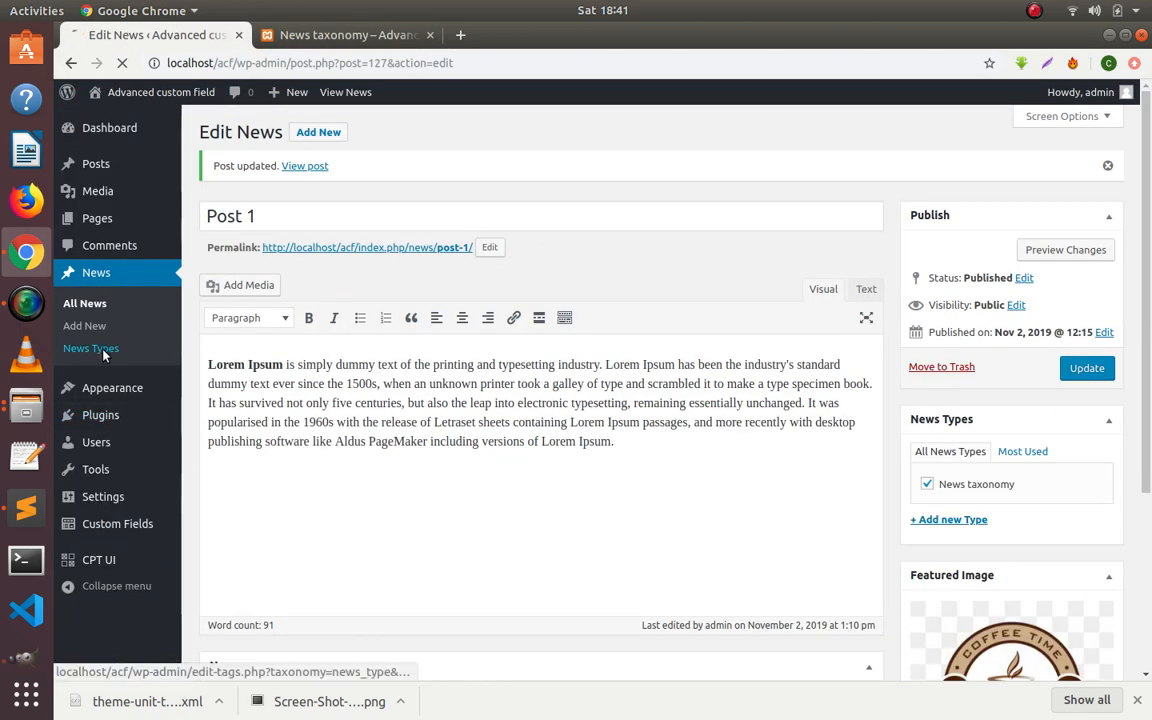
pyautogui.click(92, 348)
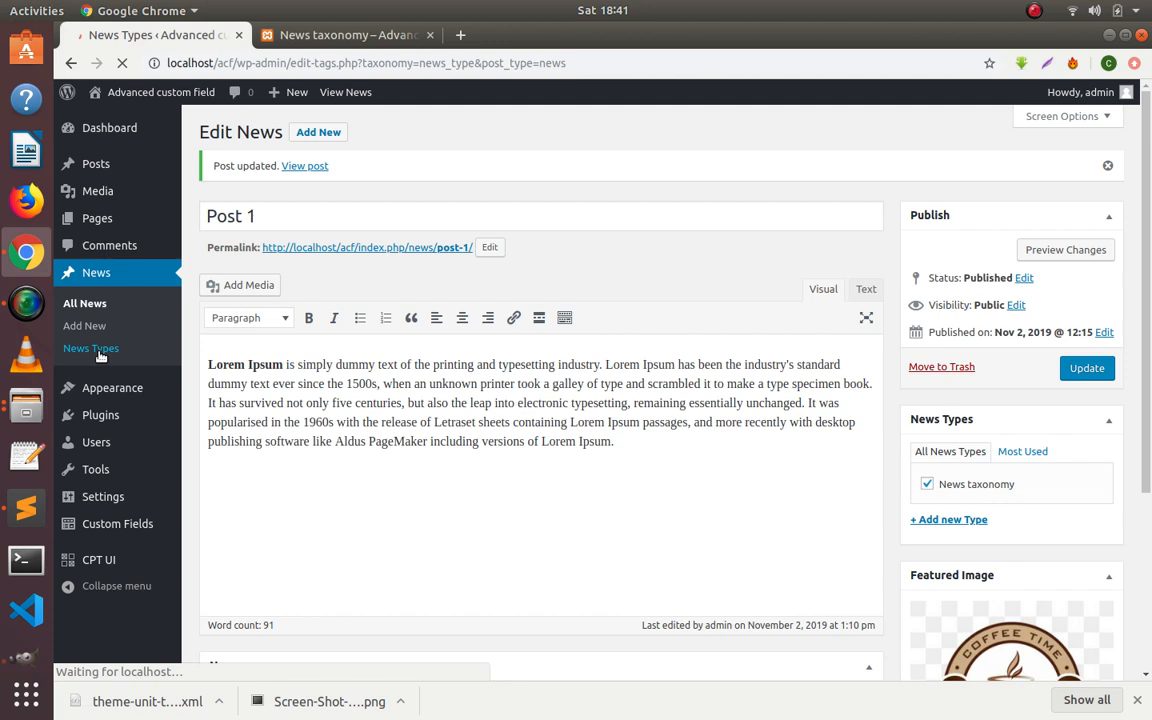
pyautogui.click(90, 348)
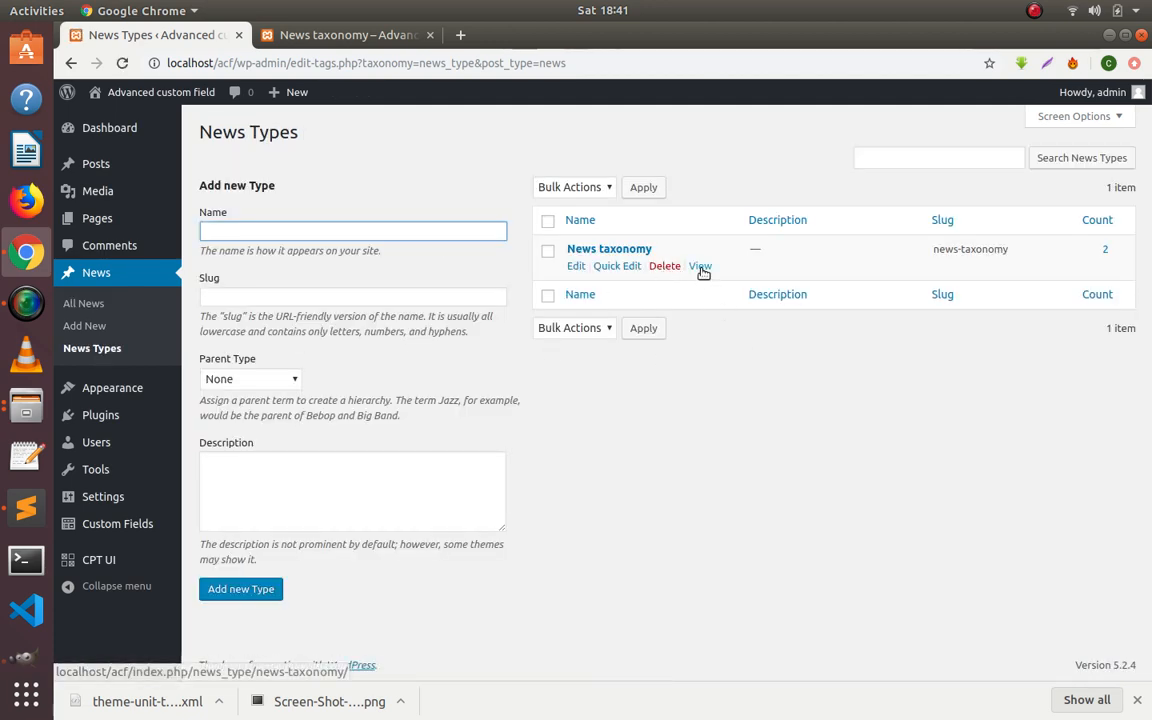
pyautogui.click(700, 266)
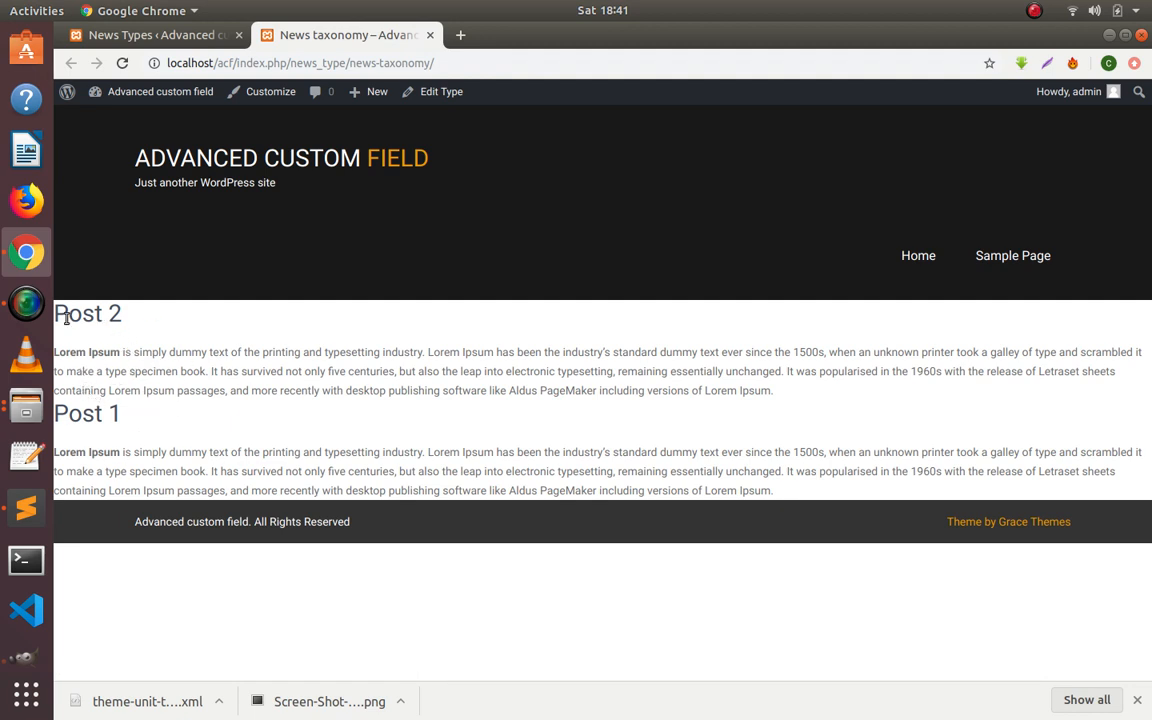
pyautogui.moveTo(780, 388)
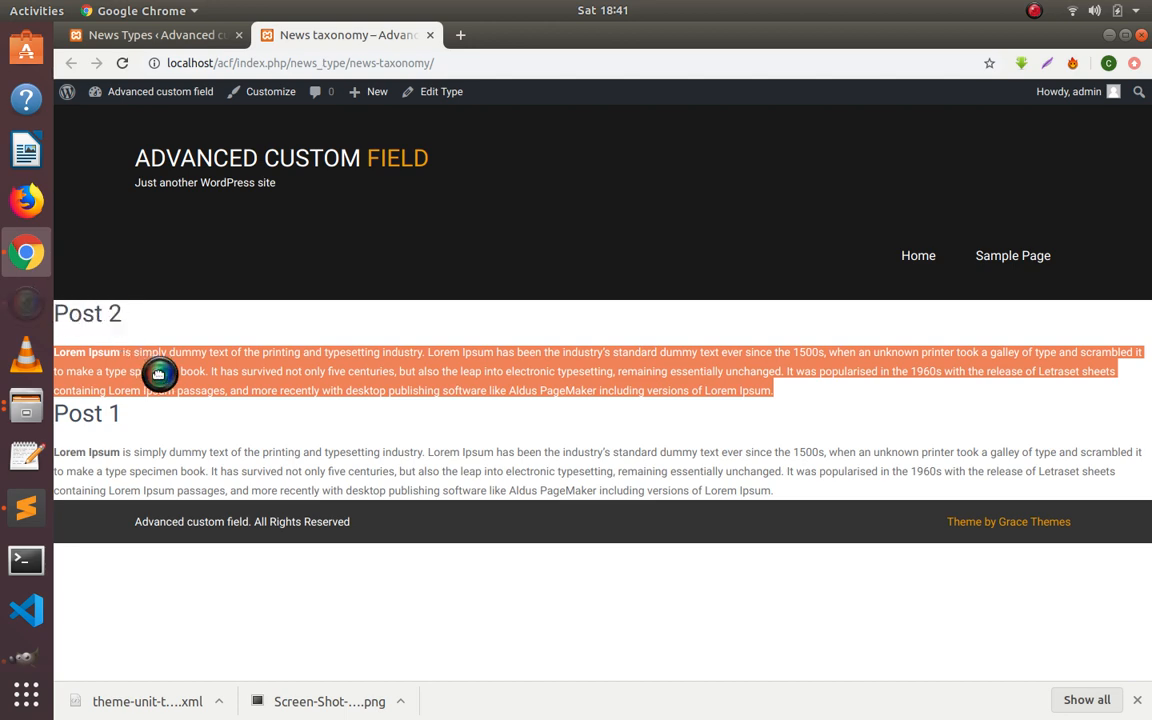
pyautogui.moveTo(792, 492)
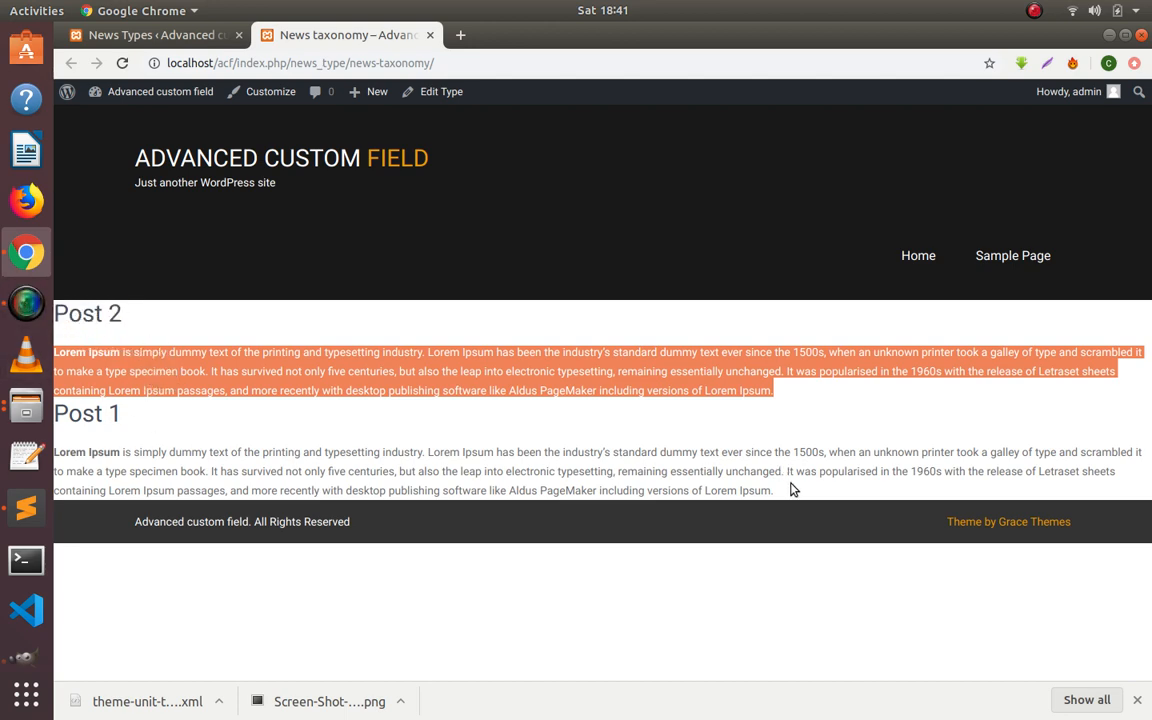
pyautogui.click(168, 416)
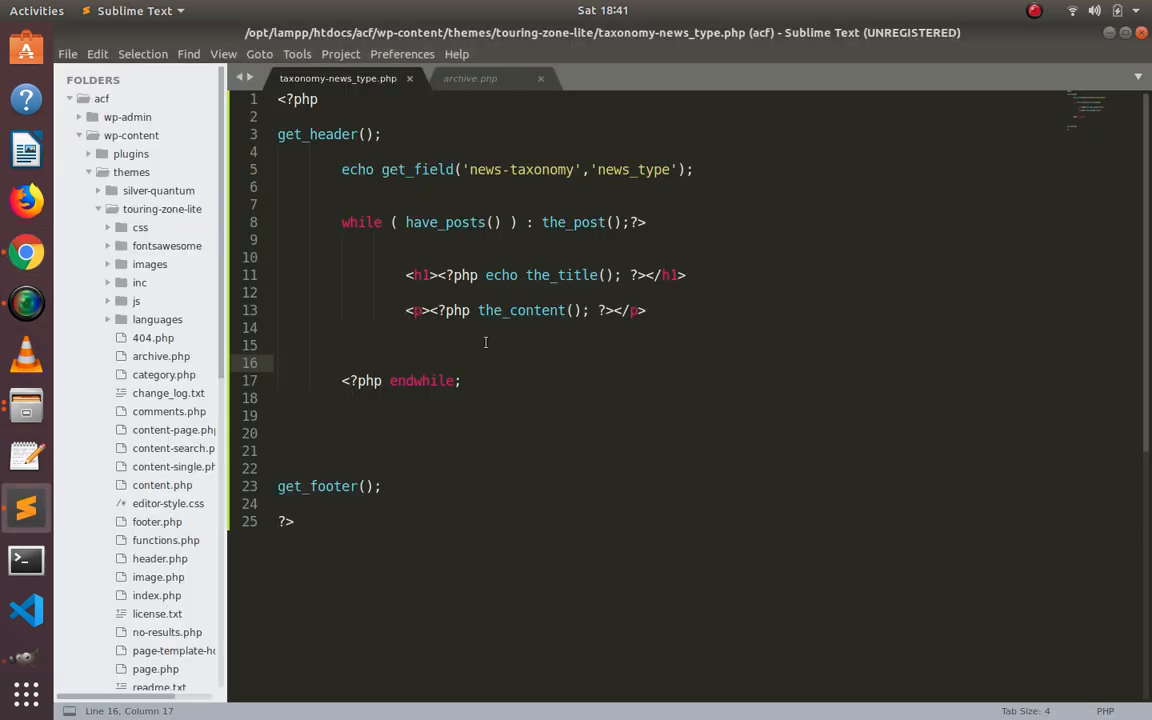
# Add an <hr> after the_content and start a PHP echo line above it
pyautogui.press('Return')
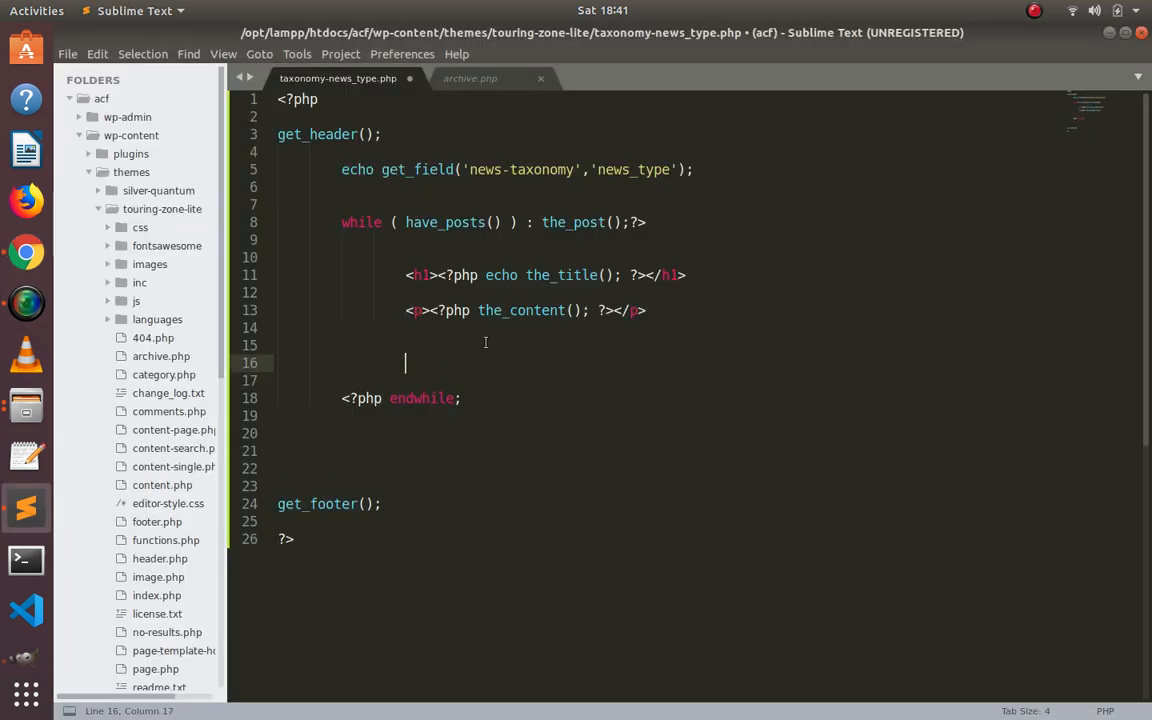
pyautogui.write('<hr>')
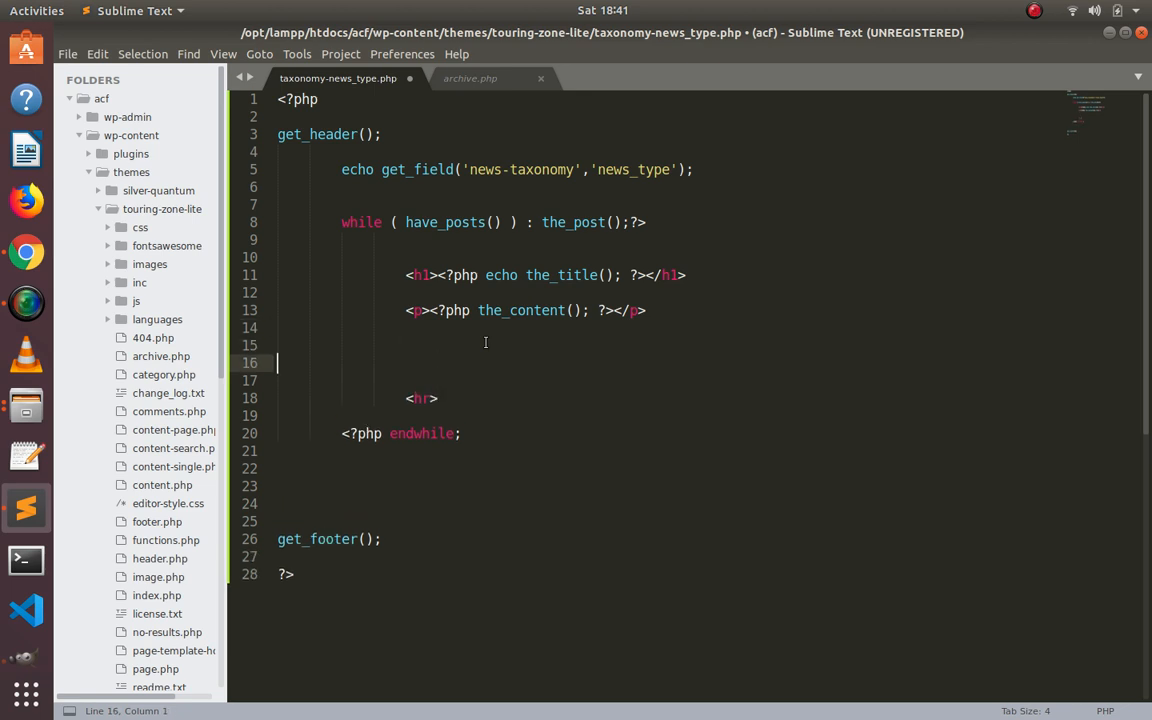
pyautogui.press('ctrl+s')
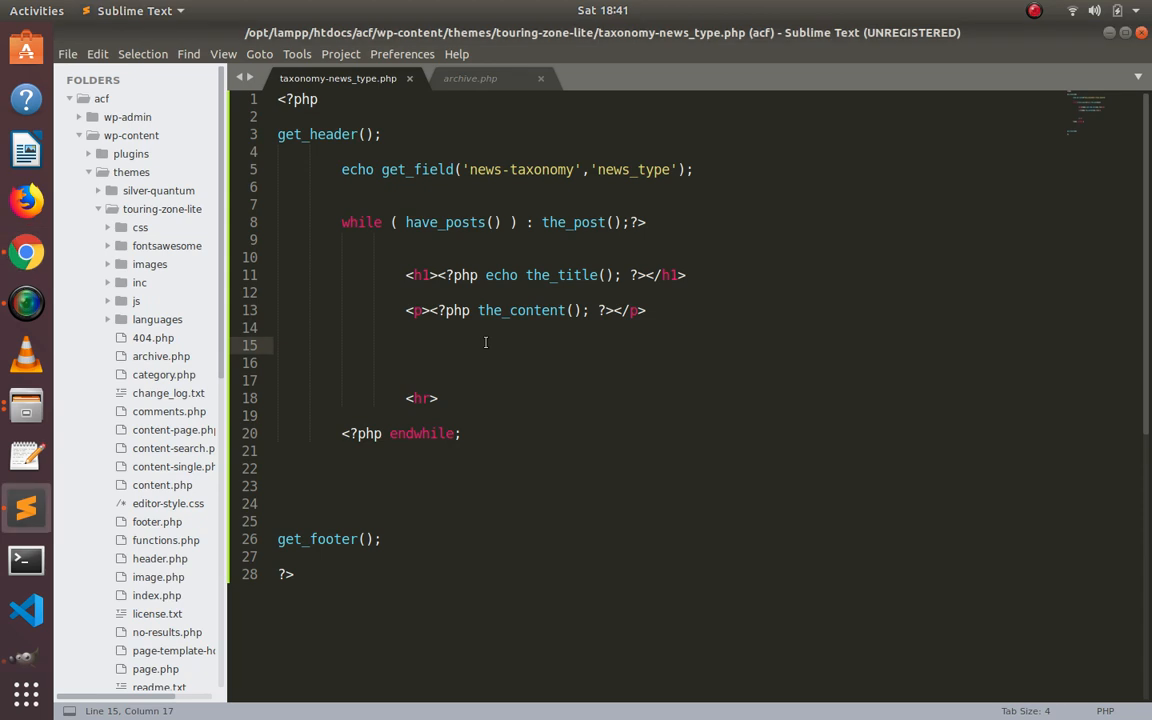
pyautogui.write('<?')
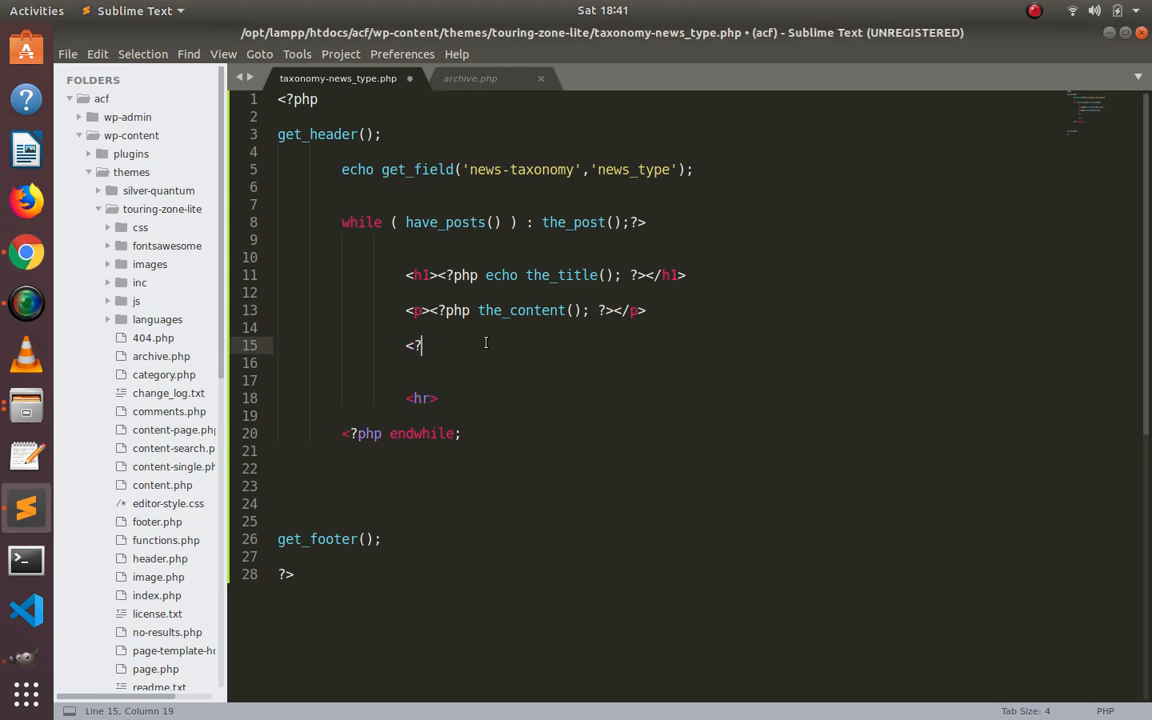
pyautogui.write('php ?>')
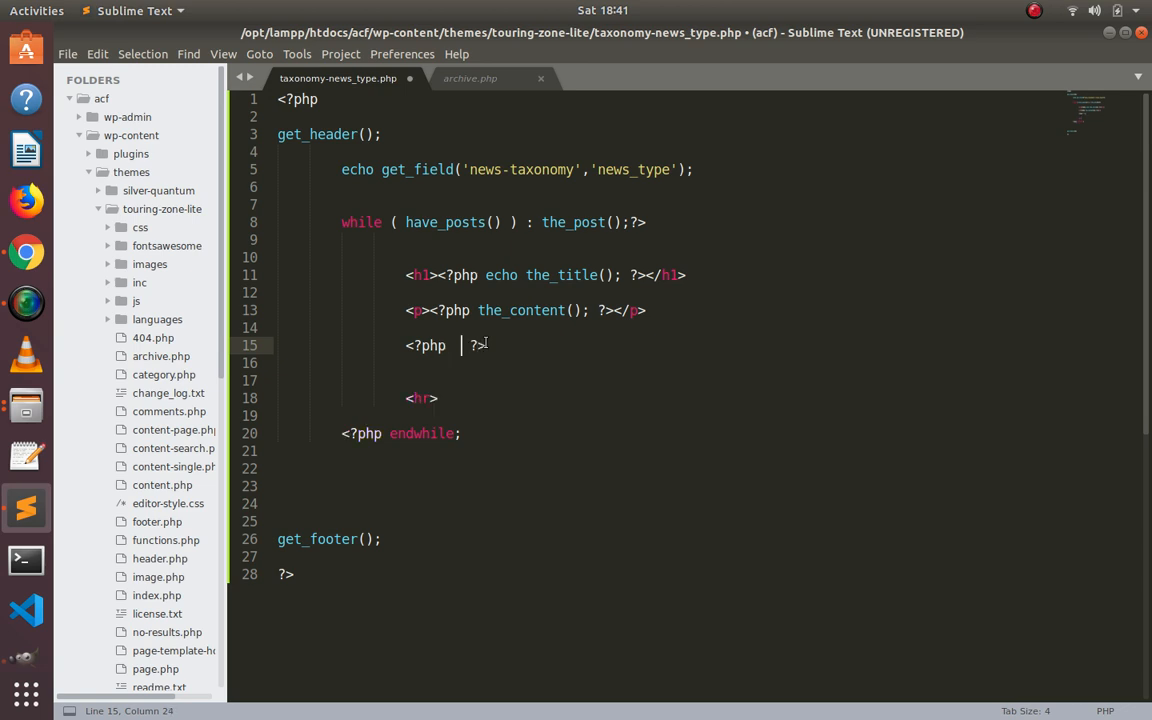
pyautogui.write('echo')
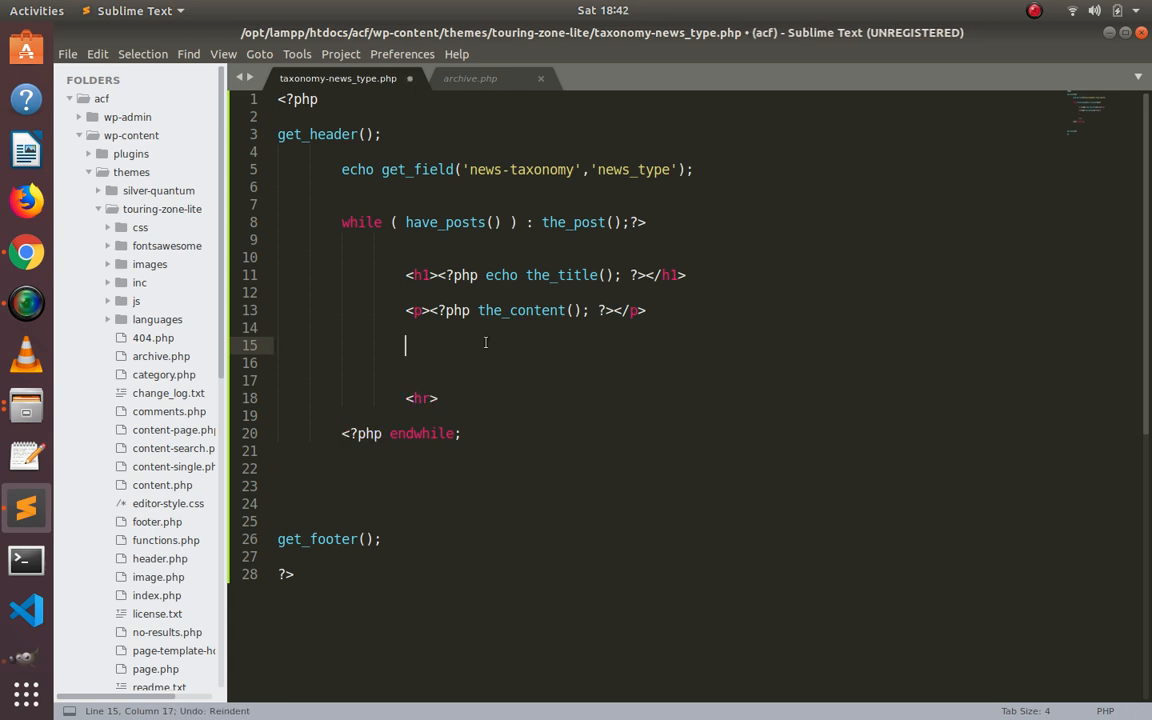
# Write <a href="<?php echo get_field(''); ?>"></a> with an empty field name
pyautogui.write('<a href=""></a>')
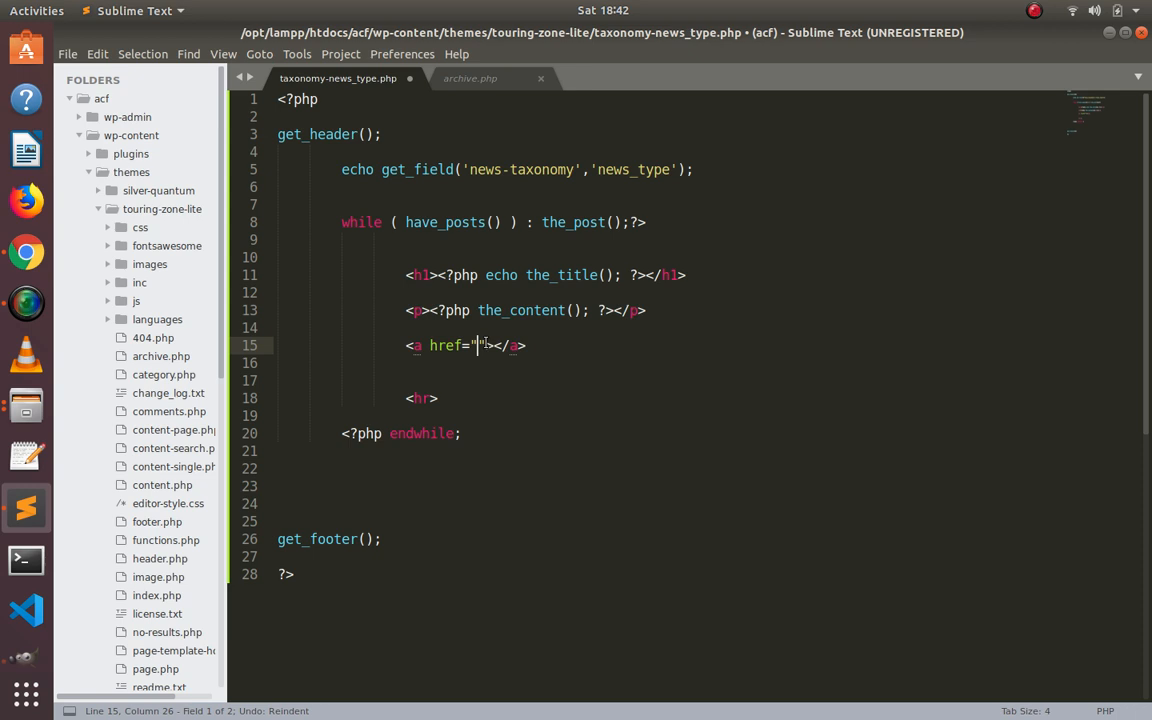
pyautogui.write('<?php ?>')
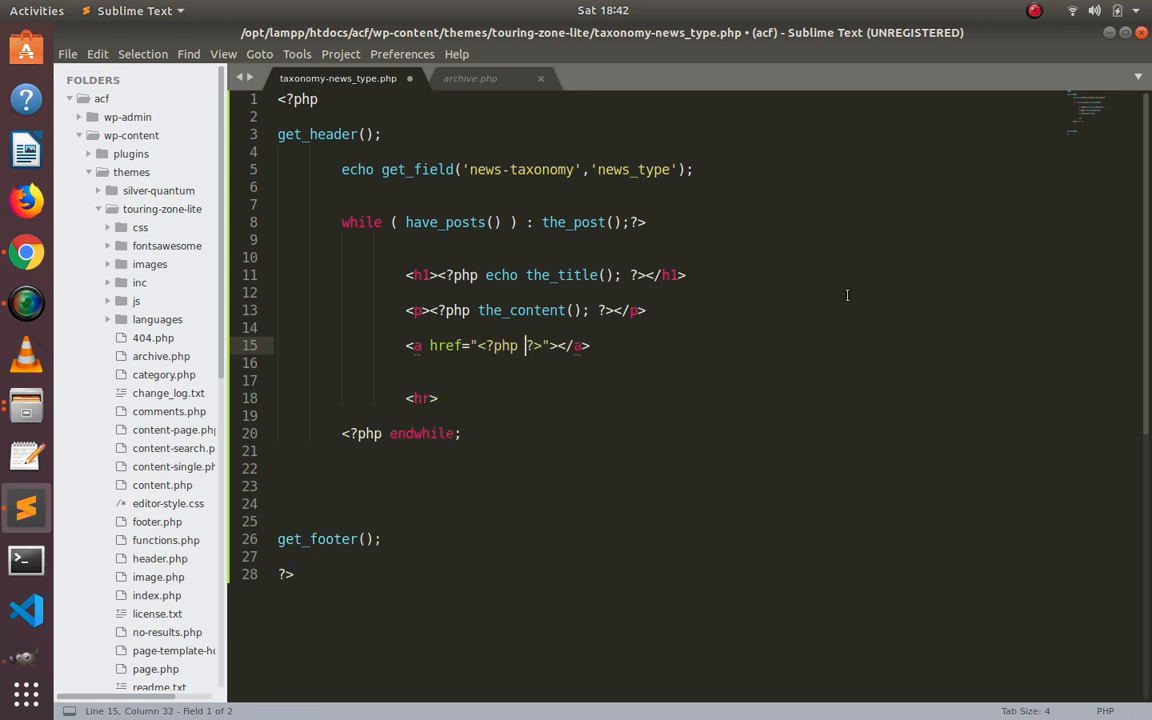
pyautogui.write('echo')
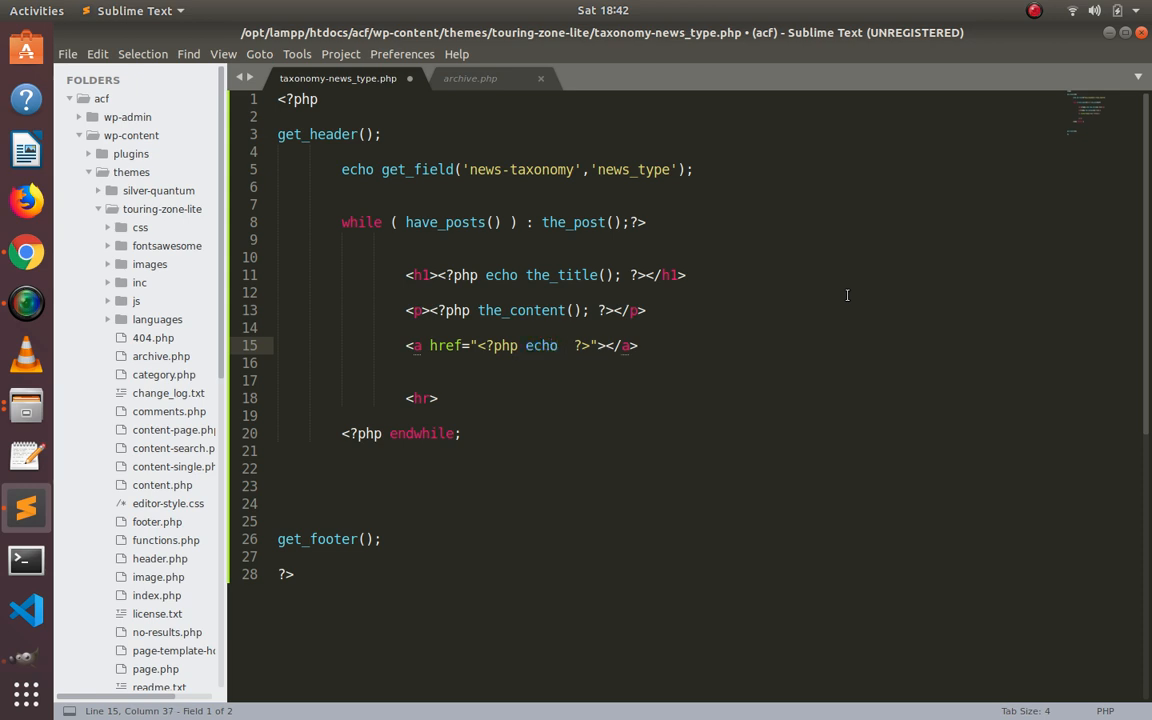
pyautogui.write('get_fie')
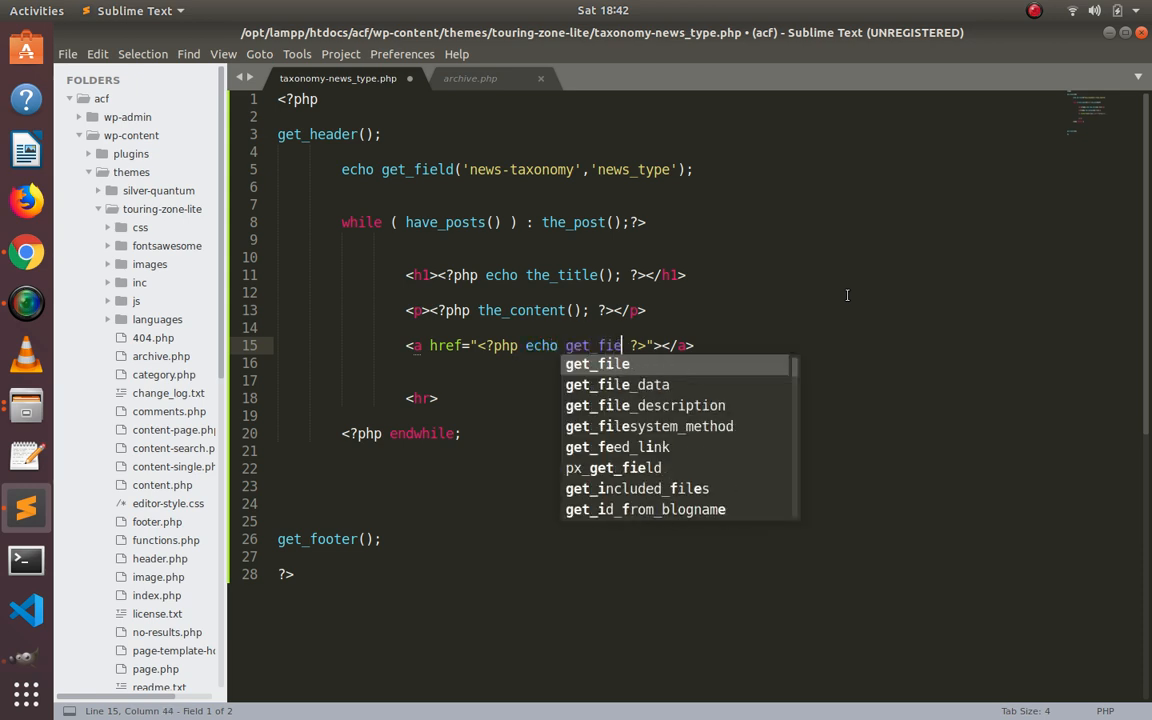
pyautogui.press('Tab')
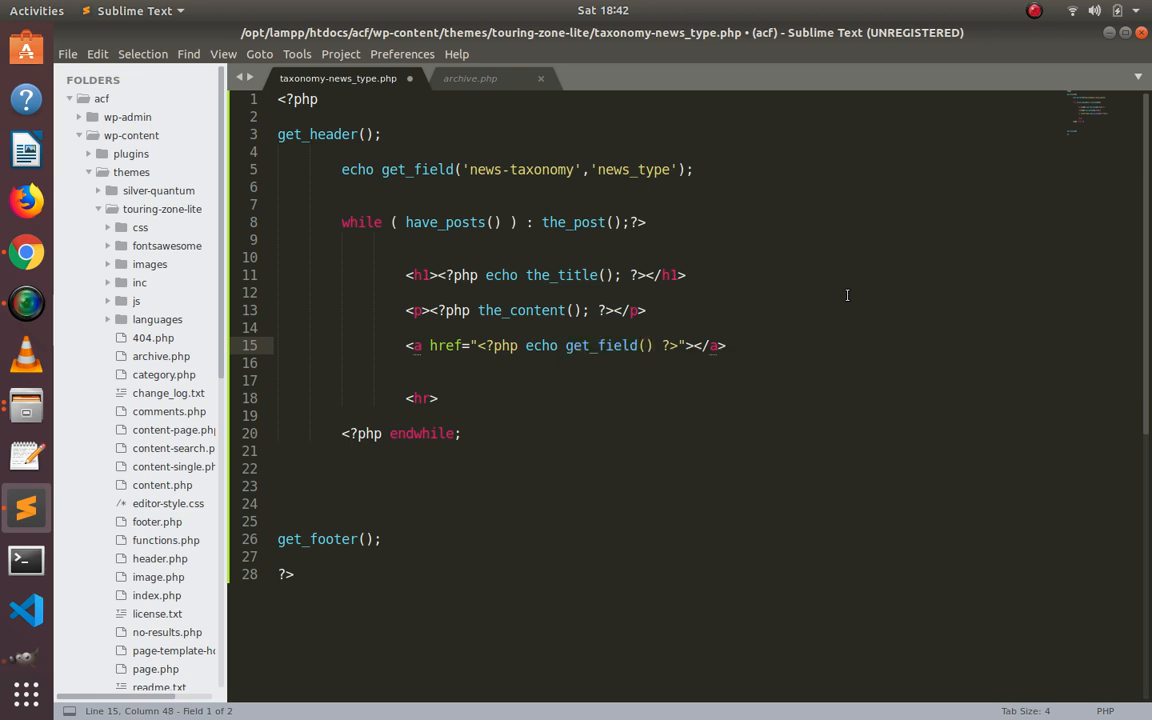
pyautogui.write(';')
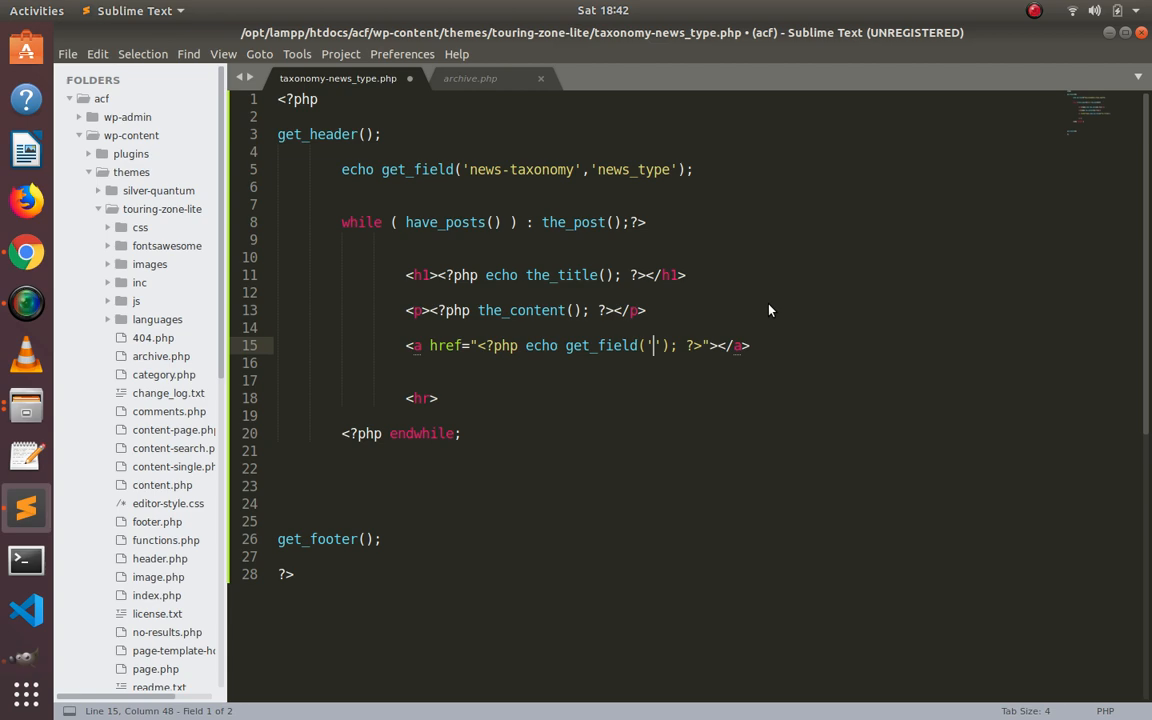
# From ACF's Field Groups list, open the News group's Edit link in a new tab
pyautogui.click(24, 252)
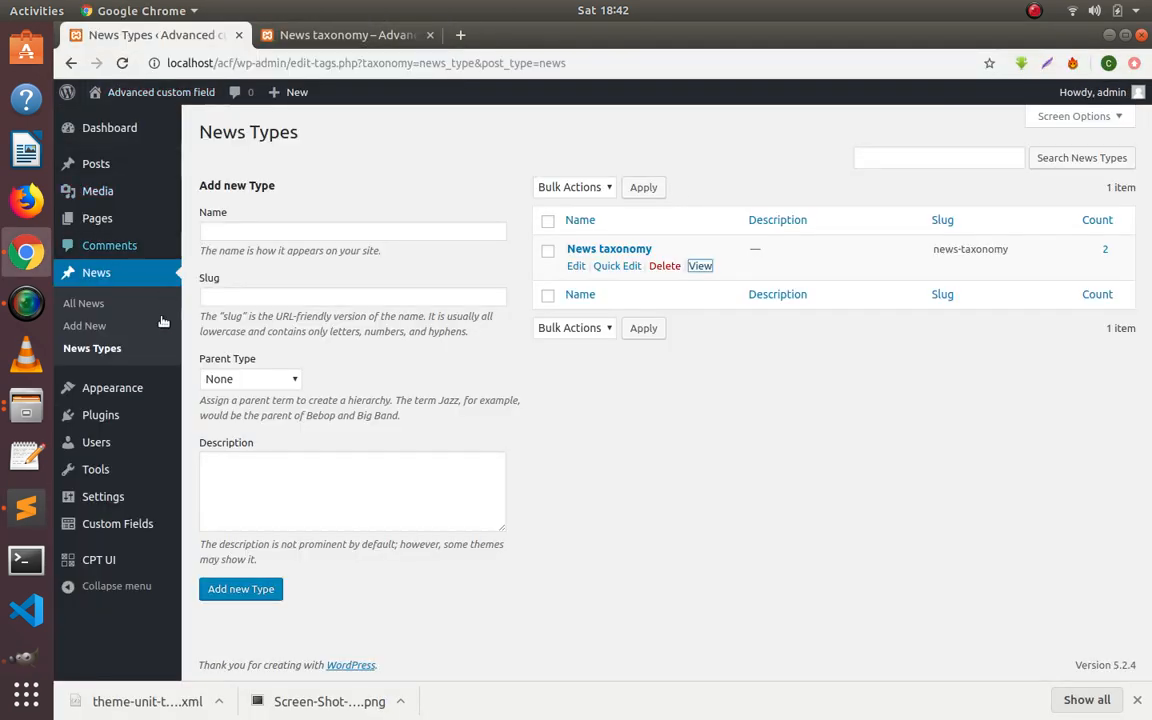
pyautogui.click(116, 524)
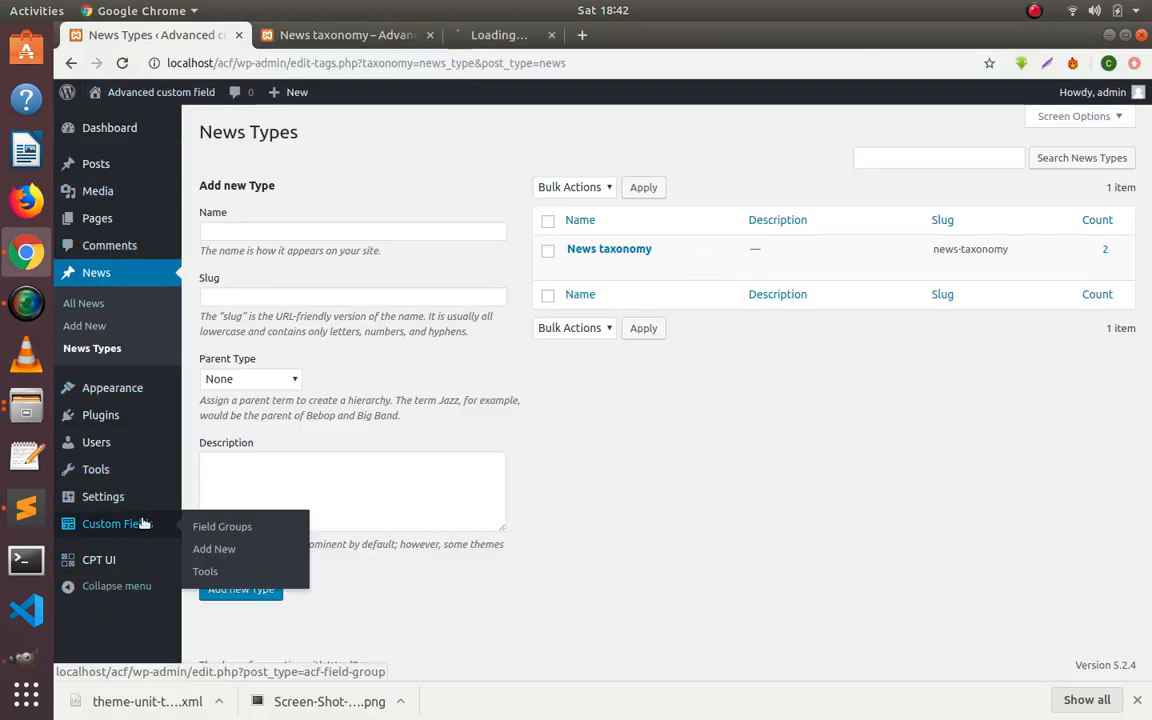
pyautogui.click(222, 526)
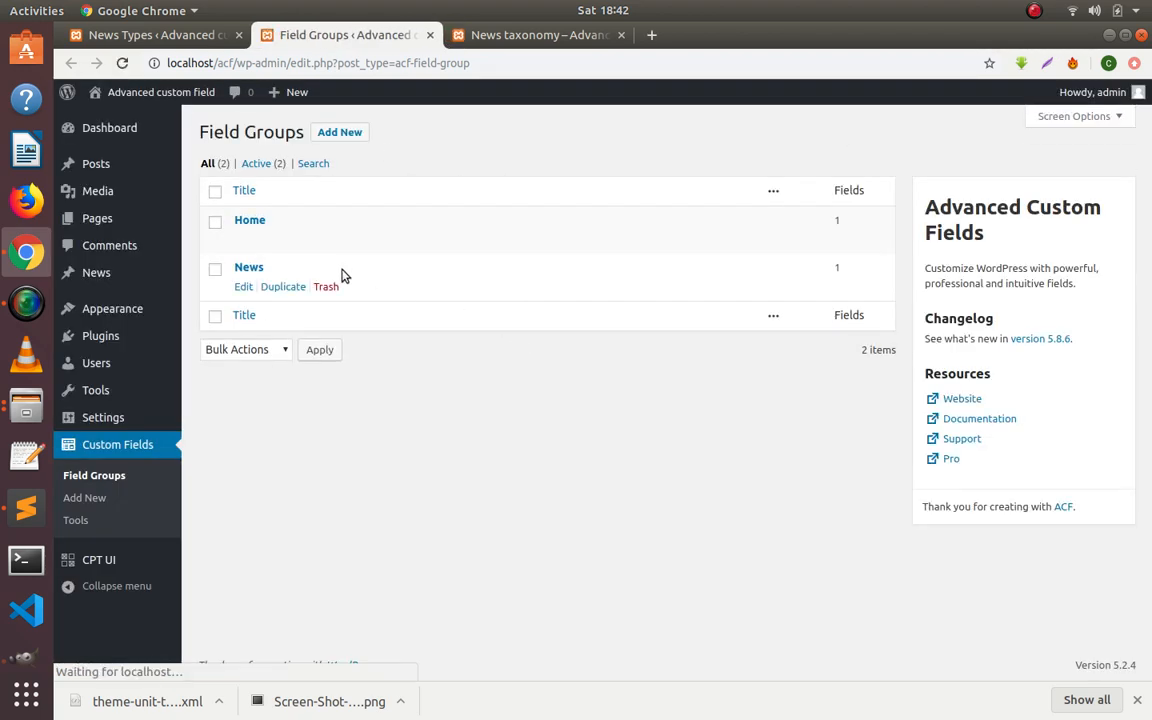
pyautogui.rightClick(244, 288)
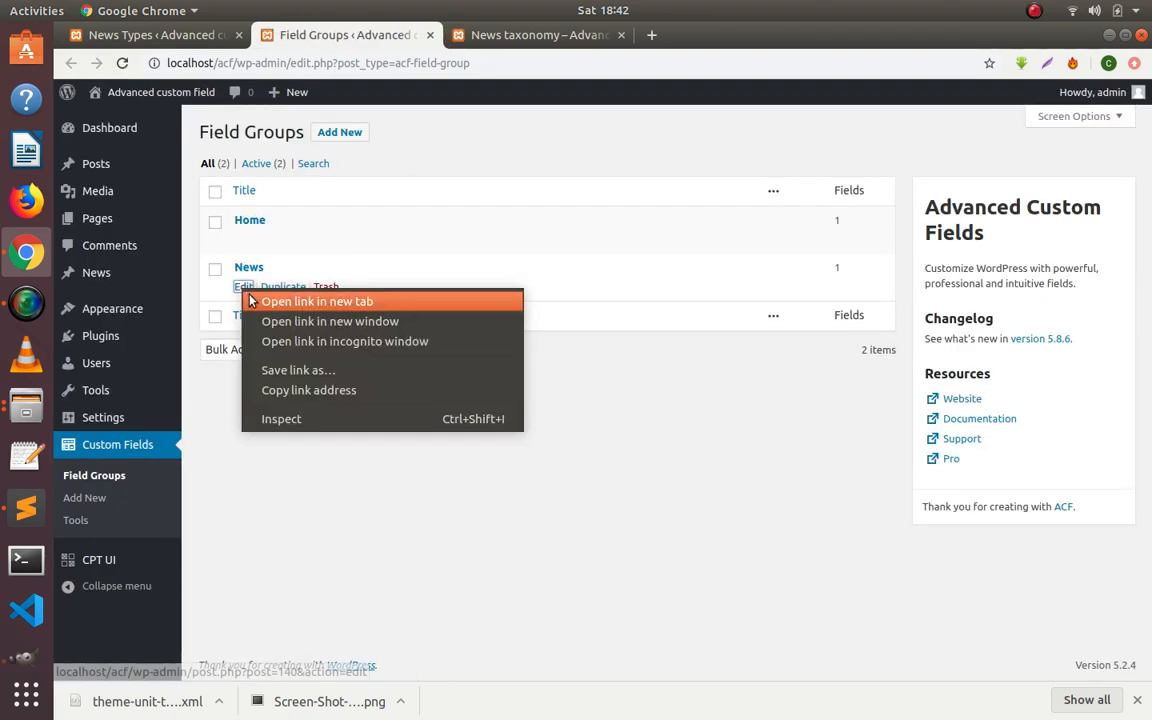
pyautogui.click(316, 300)
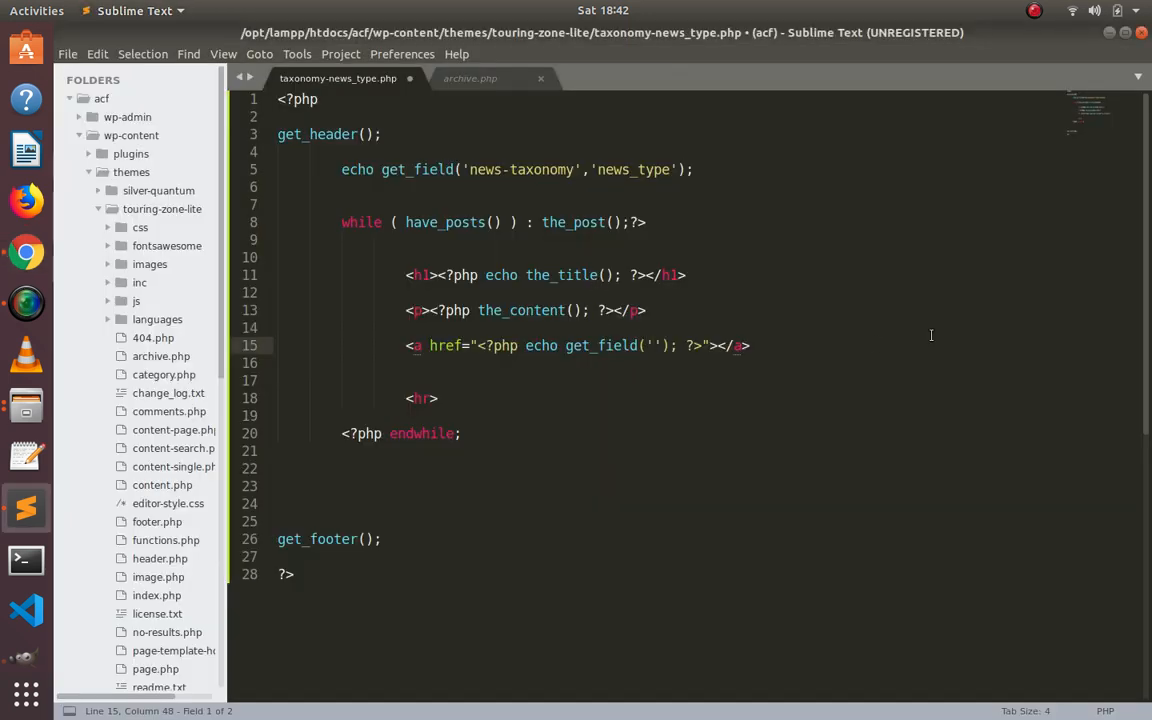
# Fill get_field('url') and add 'Click here' as the link text
pyautogui.write('url')
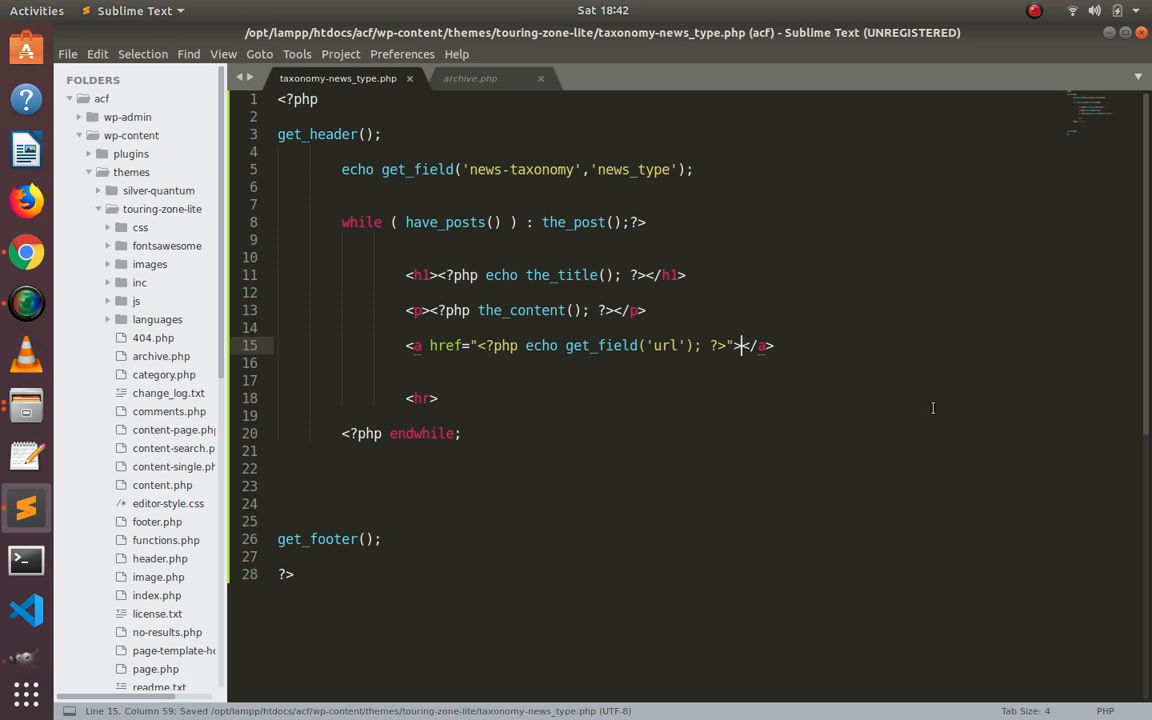
pyautogui.write('CLick')
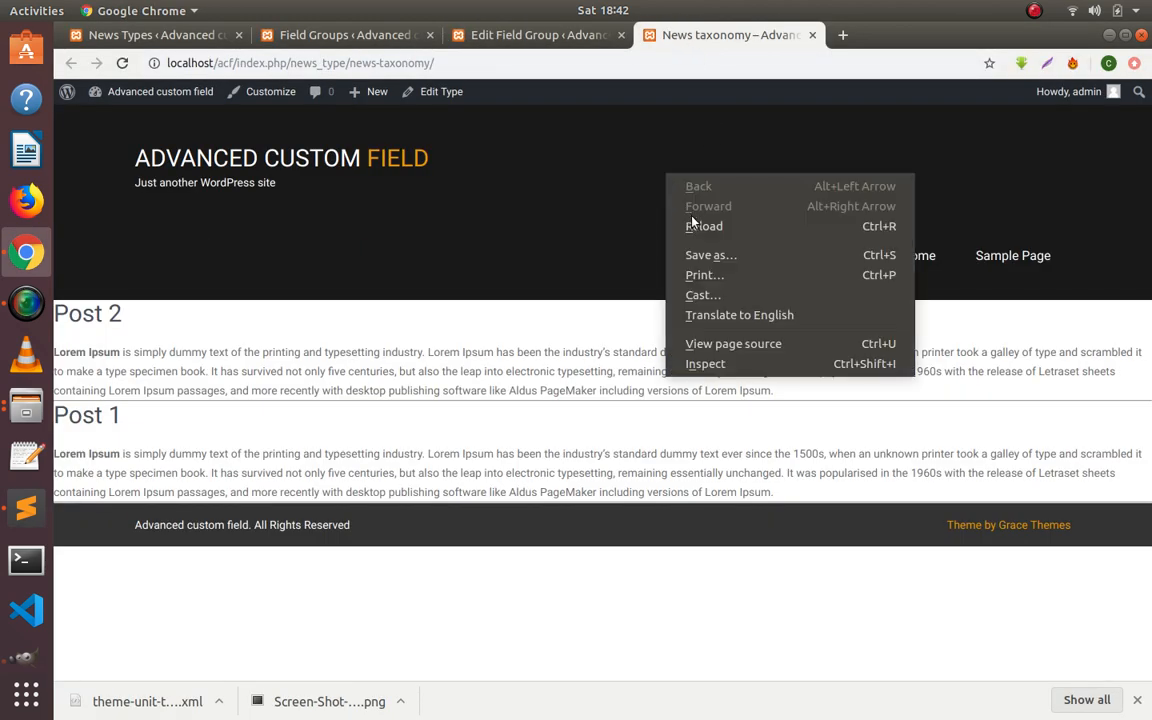
# Reload the news taxonomy archive to show the new 'Click here' links
pyautogui.click(706, 224)
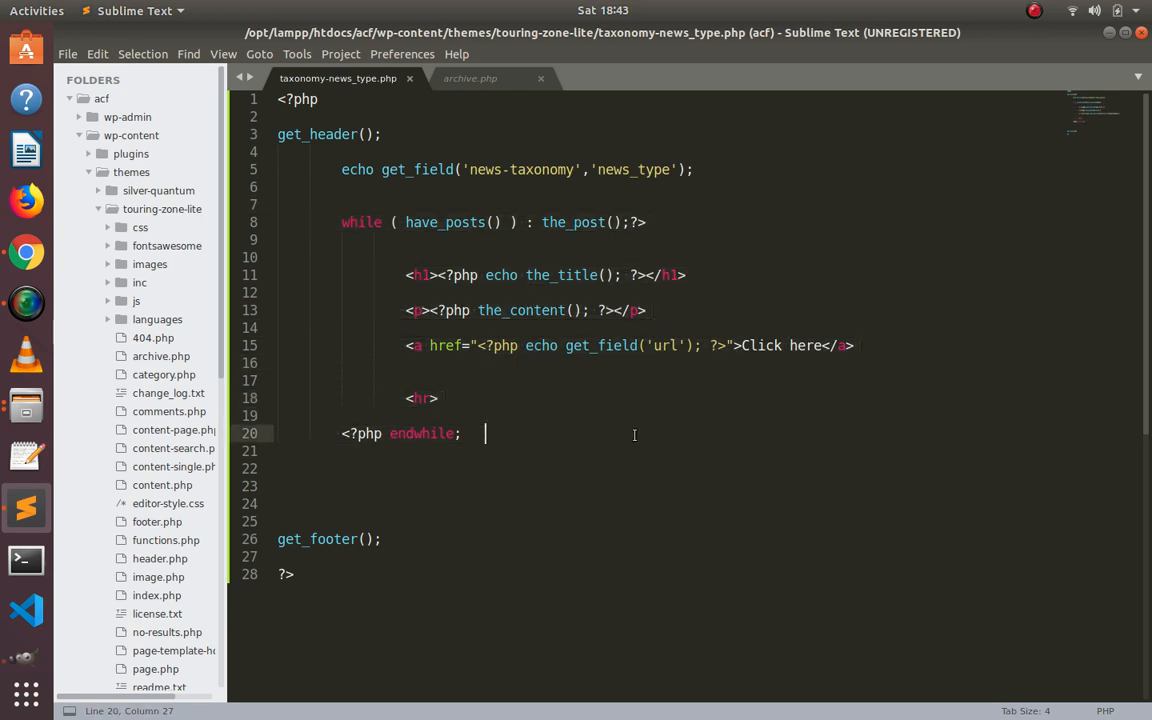
pyautogui.moveTo(24, 302)
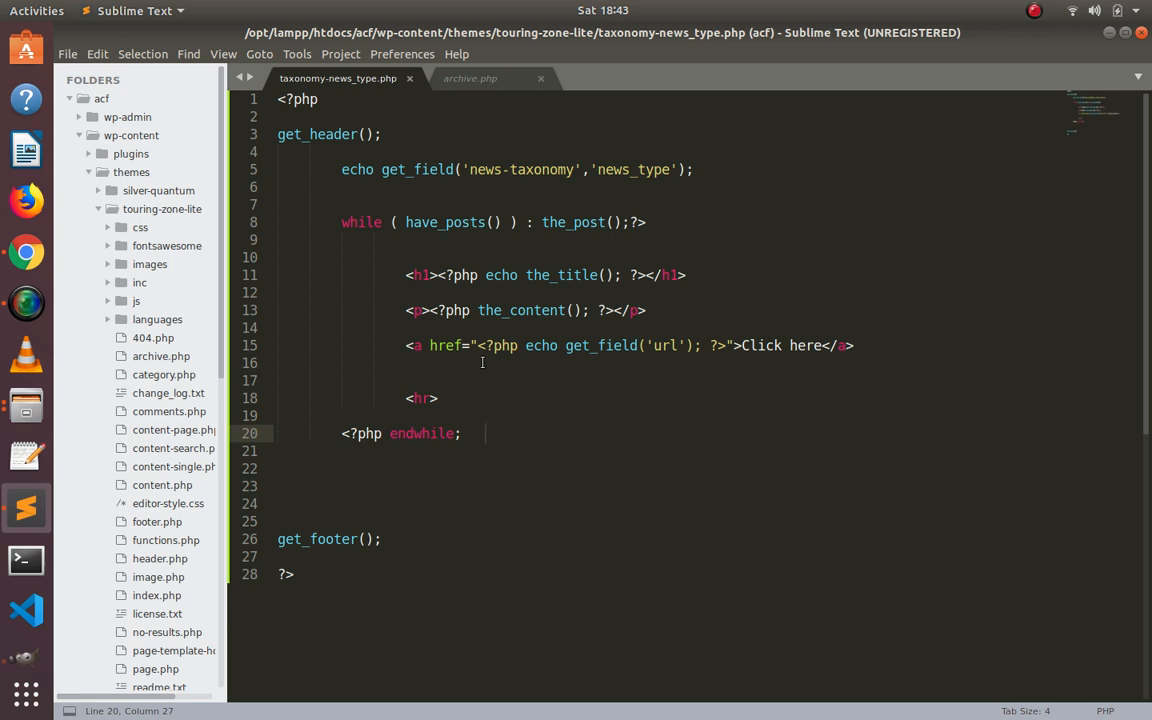
pyautogui.moveTo(24, 302)
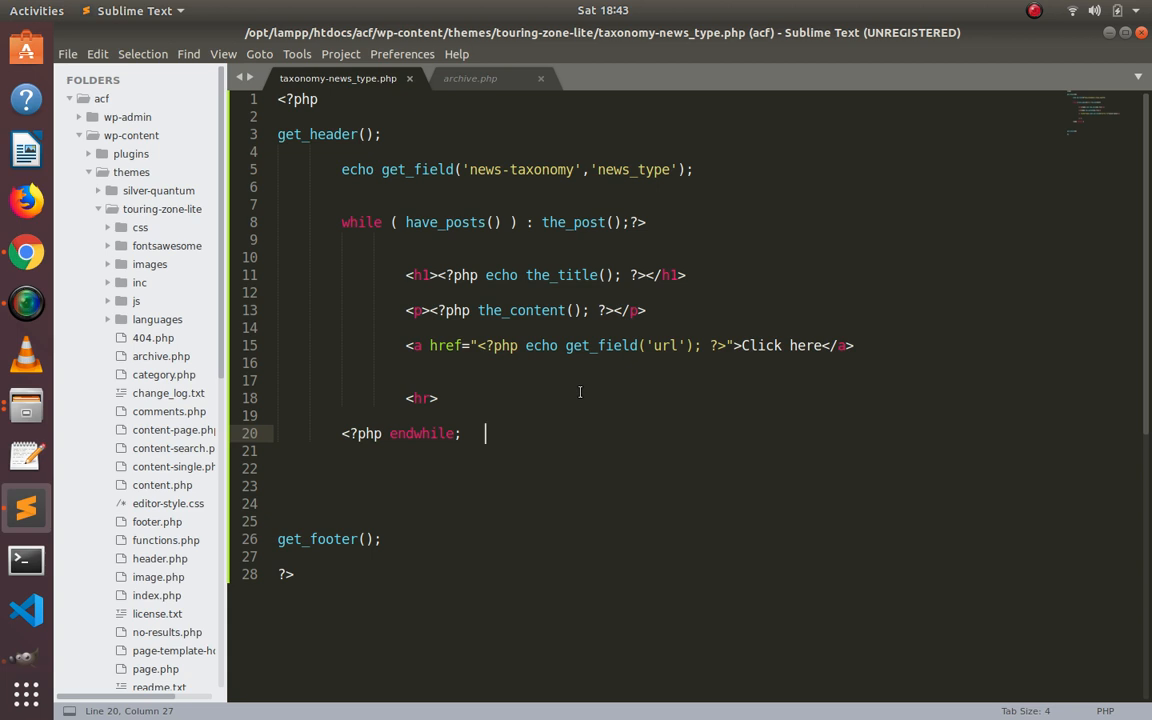
pyautogui.moveTo(242, 292)
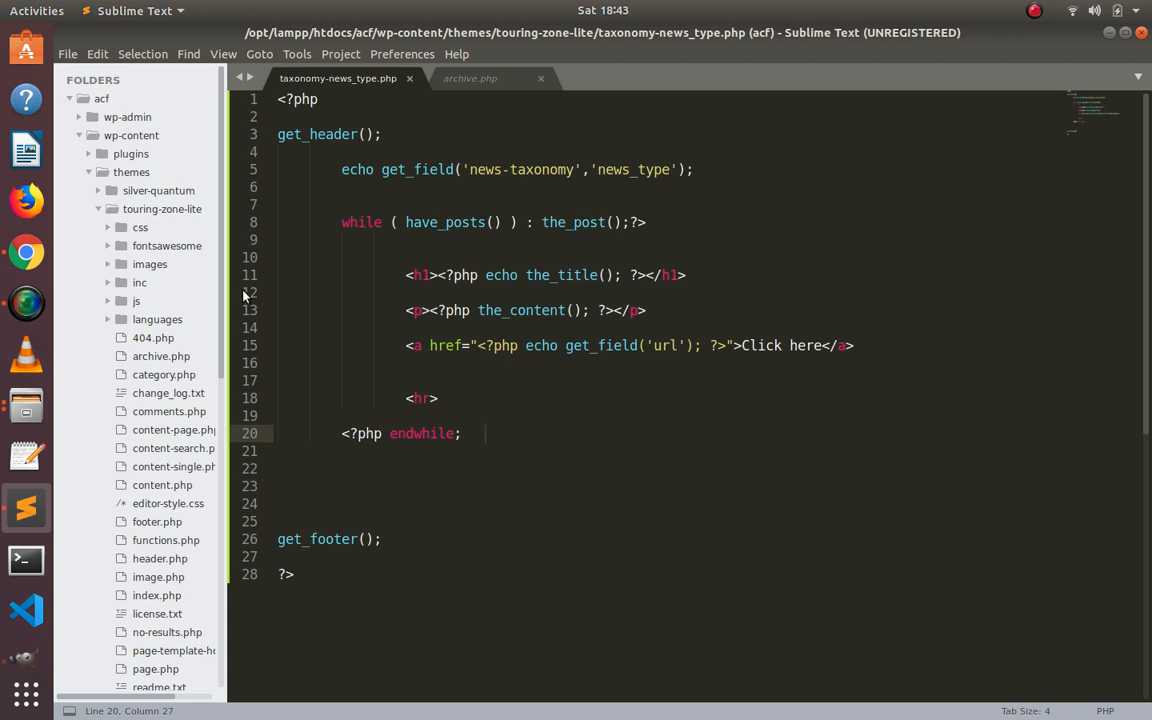